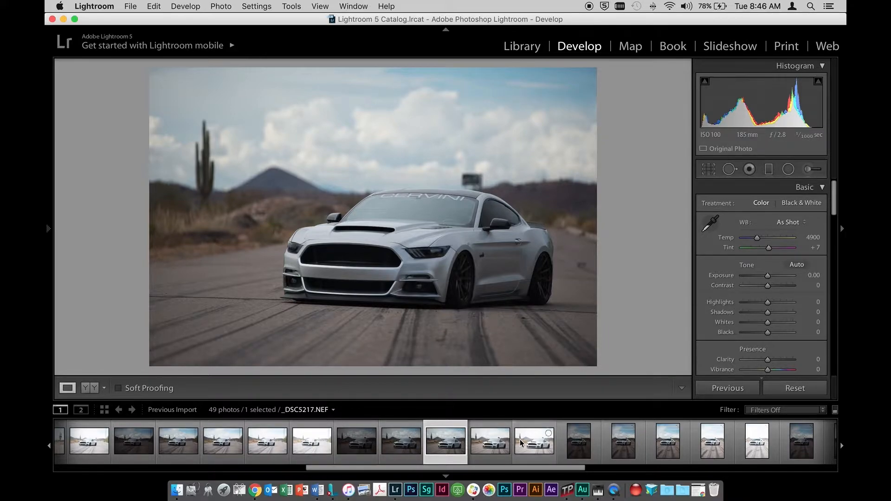
# - Compare _DSC5213, pick _DSC5215.NEF and zoom in on the Mustang's side
pyautogui.click(356, 441)
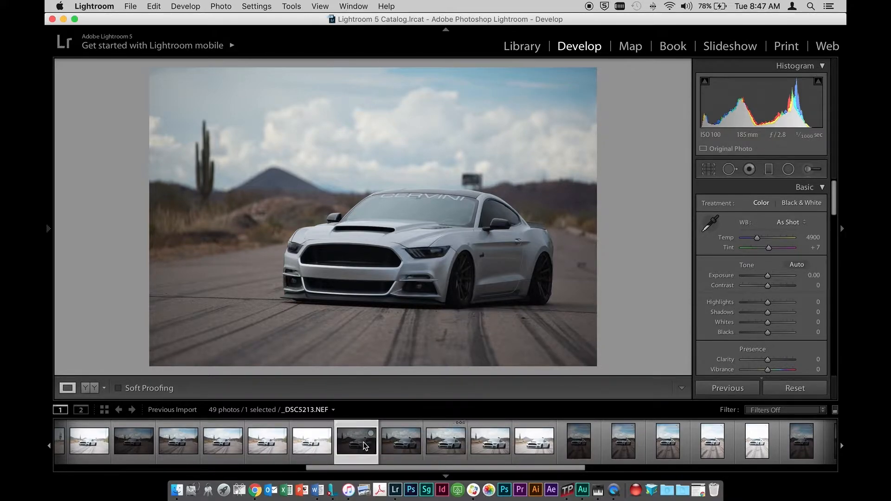
pyautogui.click(444, 441)
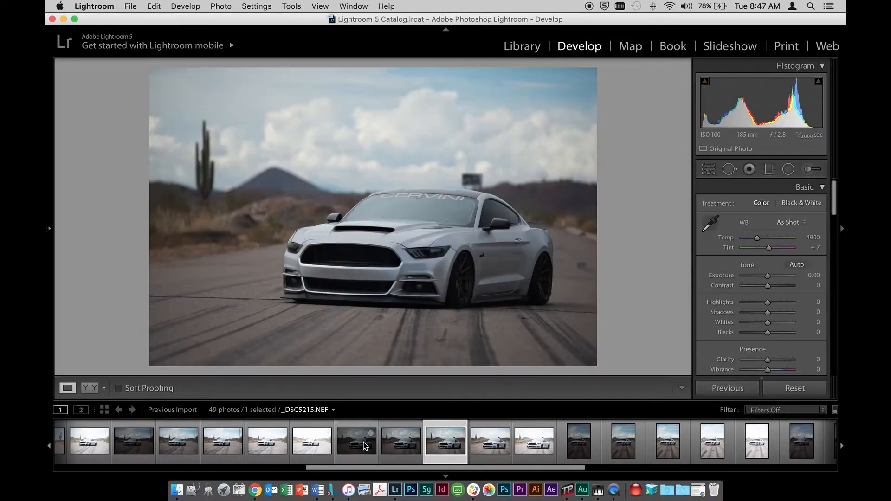
pyautogui.click(400, 441)
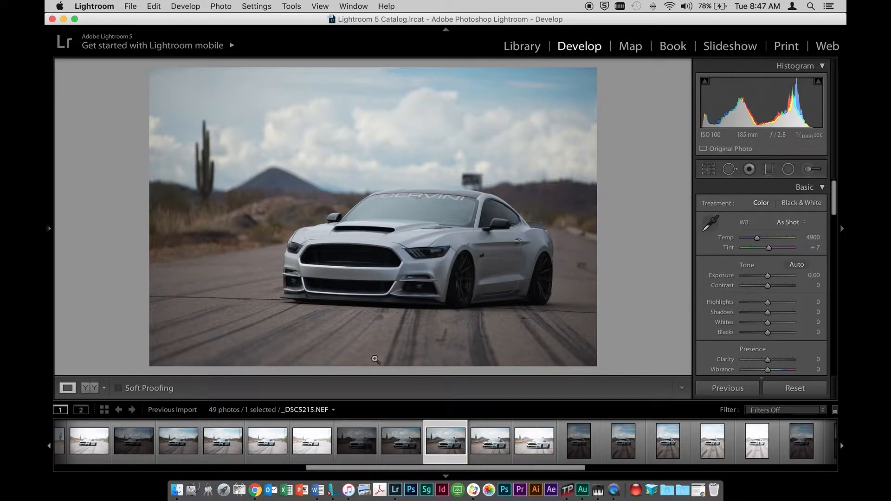
pyautogui.moveTo(408, 232)
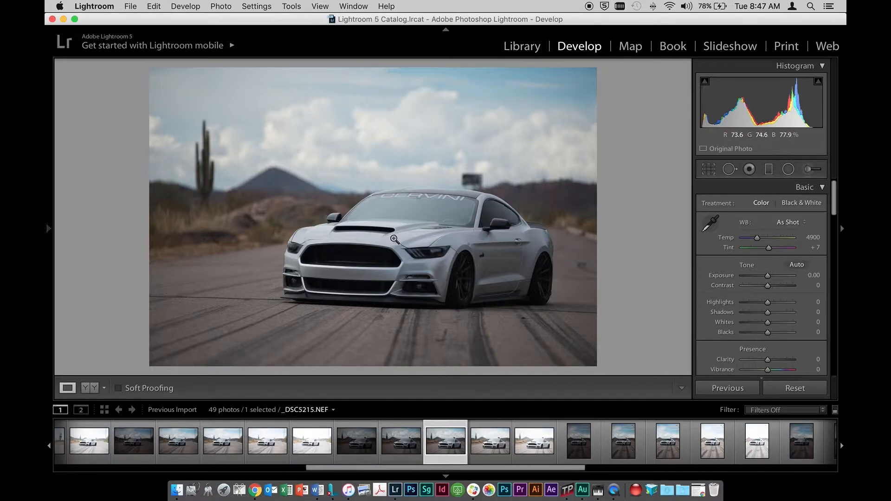
pyautogui.moveTo(516, 253)
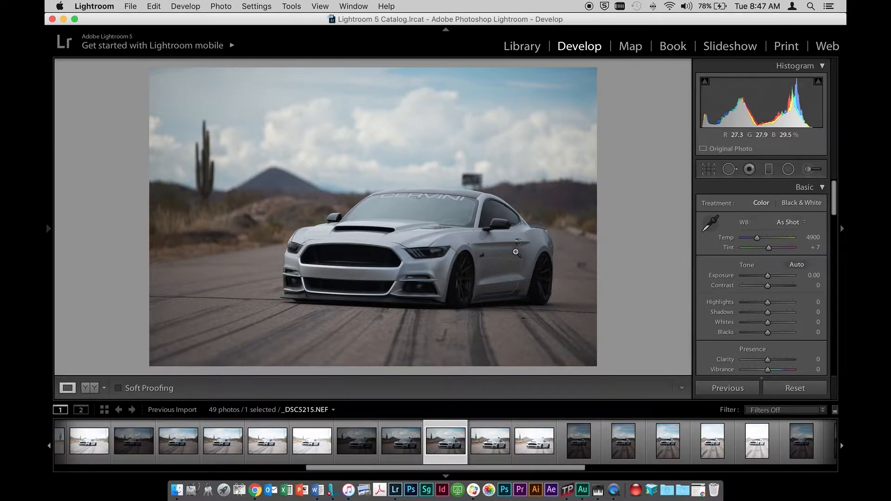
pyautogui.moveTo(486, 155)
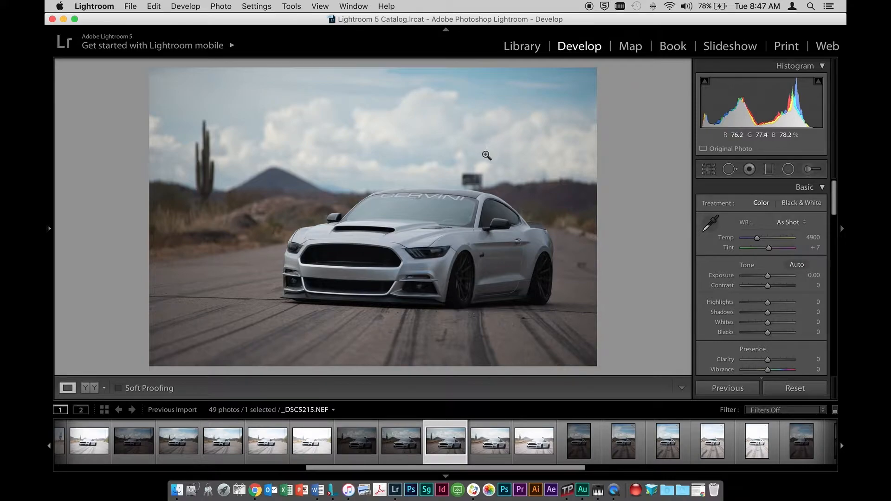
pyautogui.moveTo(408, 271)
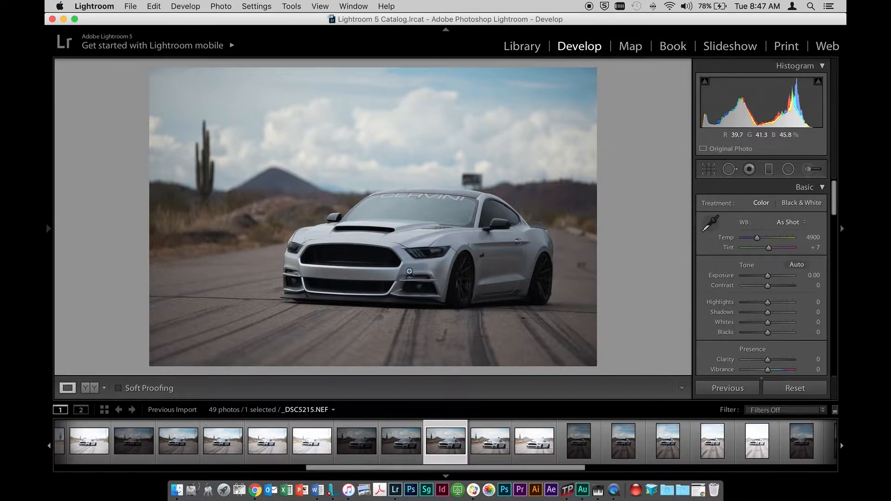
pyautogui.moveTo(344, 256)
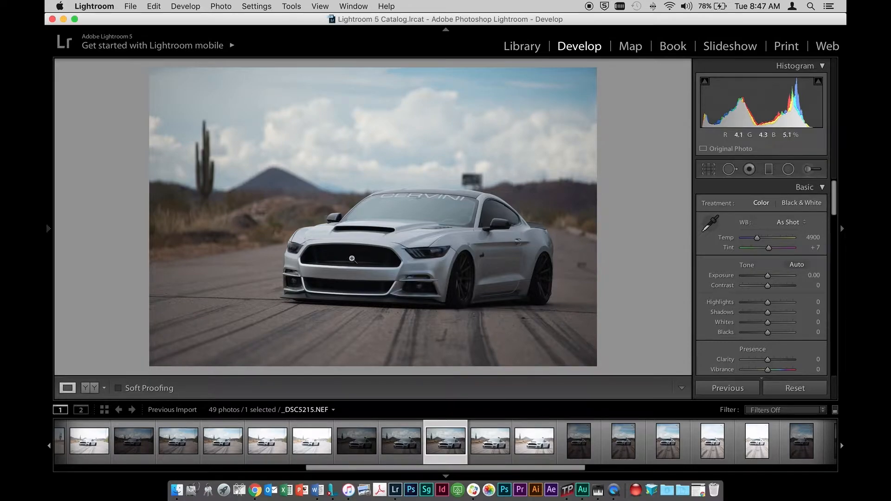
pyautogui.moveTo(447, 292)
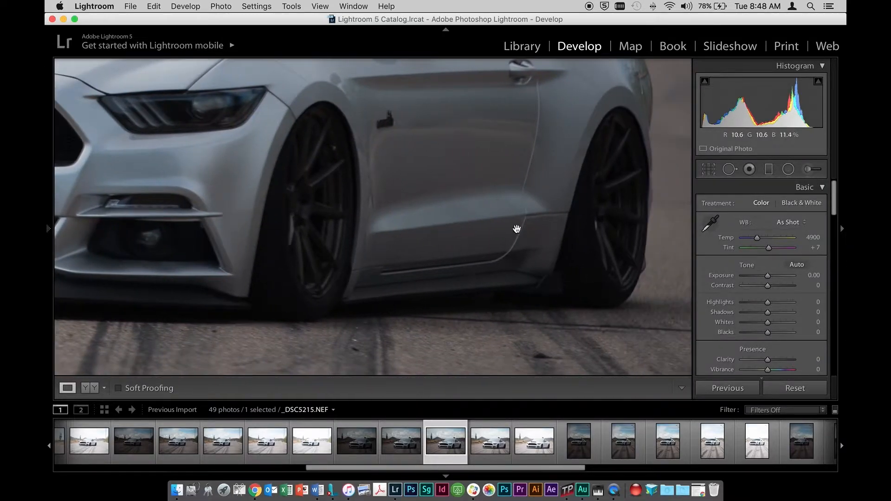
# - Fit a Radial Filter over the front wheel with Exposure 0.60, Shadows 45, Highlights 0
pyautogui.click(729, 169)
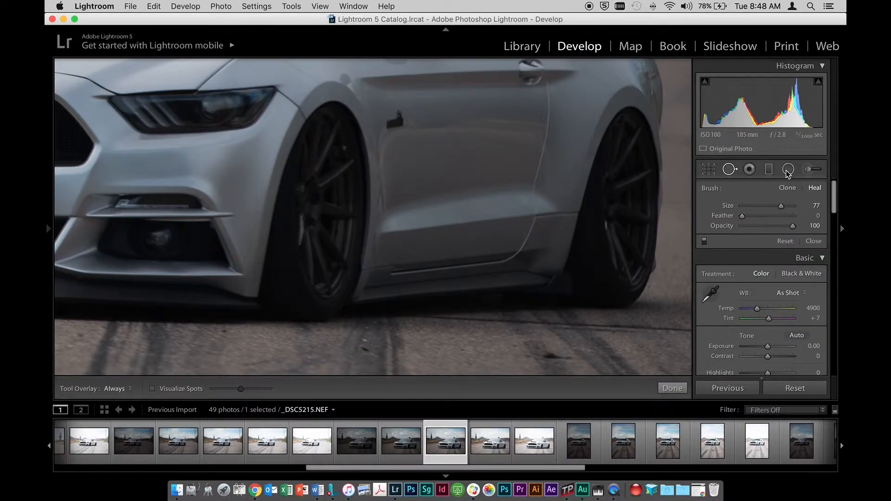
pyautogui.click(769, 168)
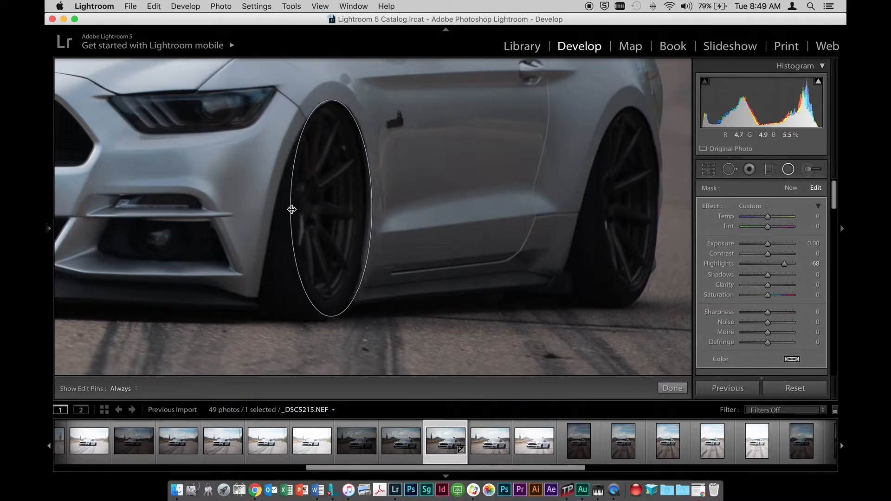
pyautogui.click(331, 207)
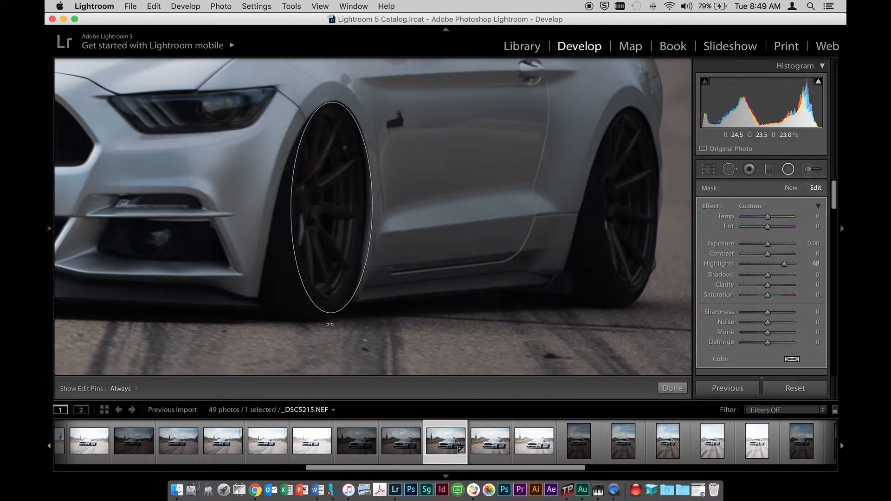
pyautogui.click(331, 206)
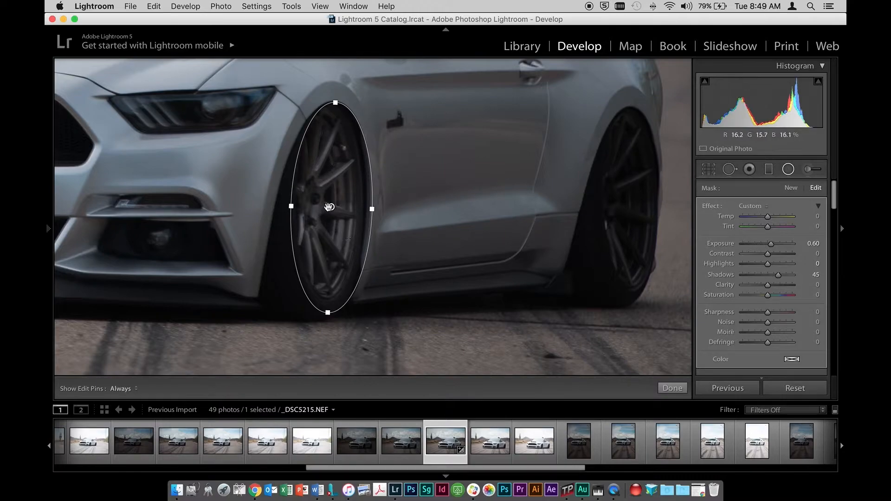
# - Duplicate the front wheel mask onto the rear wheel at Exposure 0.75 and close the Radial Filter
pyautogui.rightClick(332, 206)
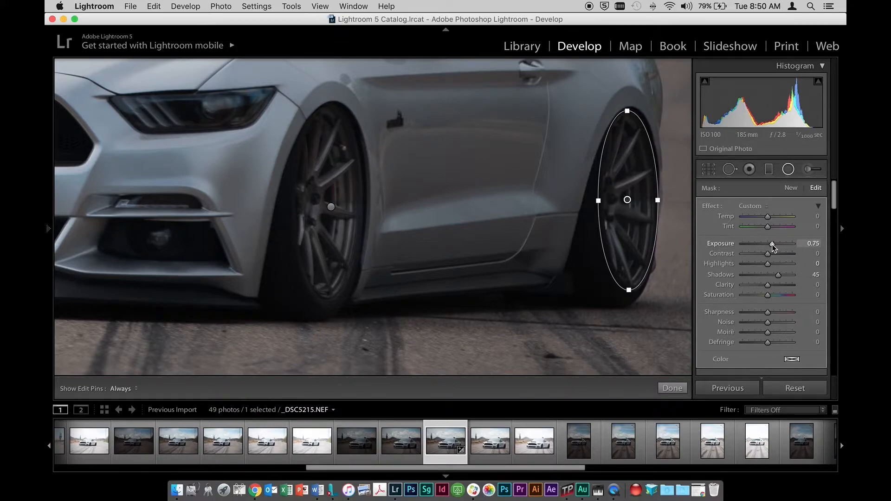
pyautogui.moveTo(329, 287)
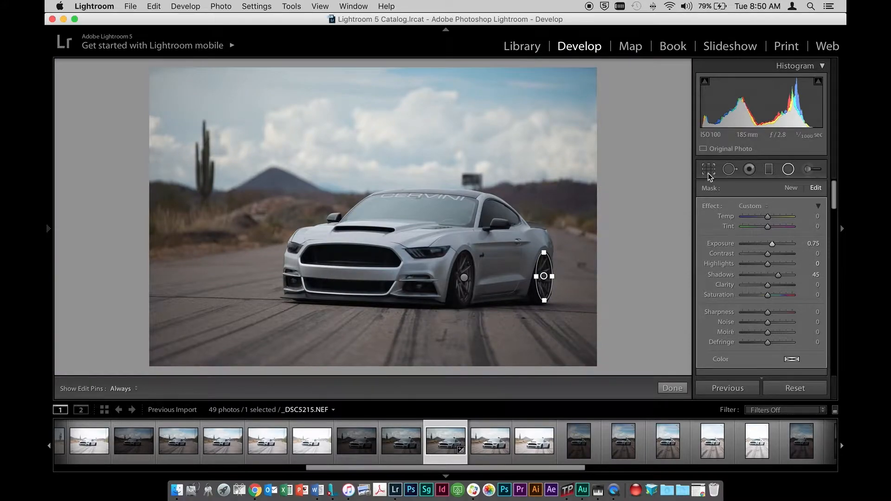
pyautogui.click(788, 169)
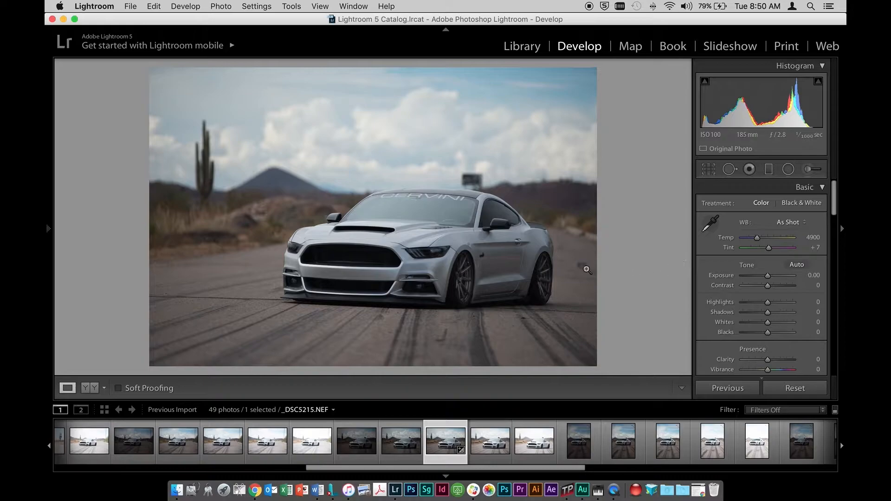
pyautogui.moveTo(547, 263)
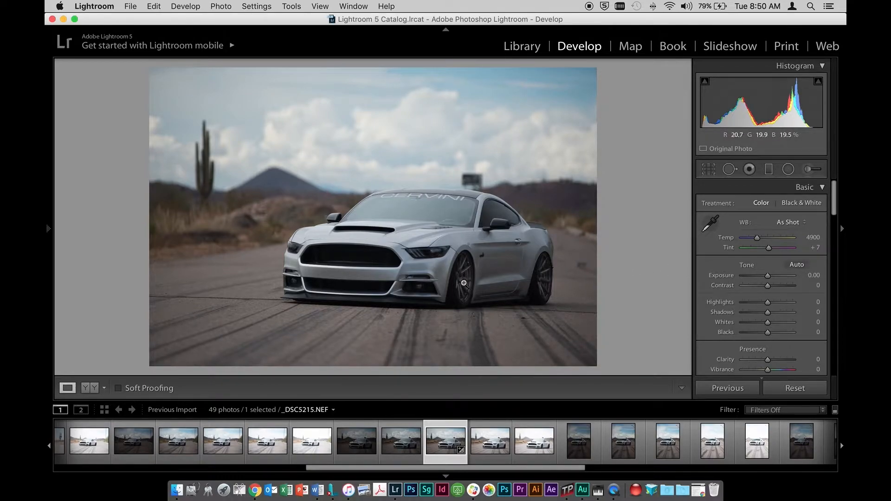
# - Straighten the crop to a -2.00° angle and apply it
pyautogui.click(708, 169)
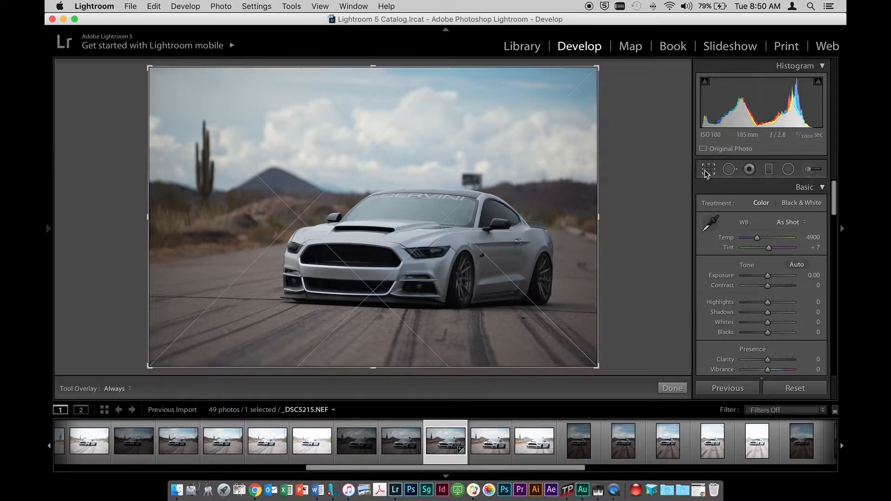
pyautogui.click(709, 169)
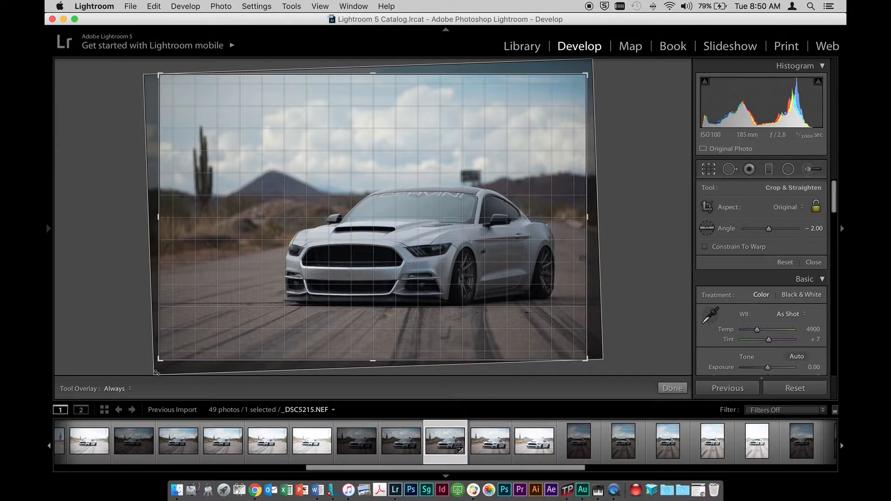
pyautogui.click(672, 387)
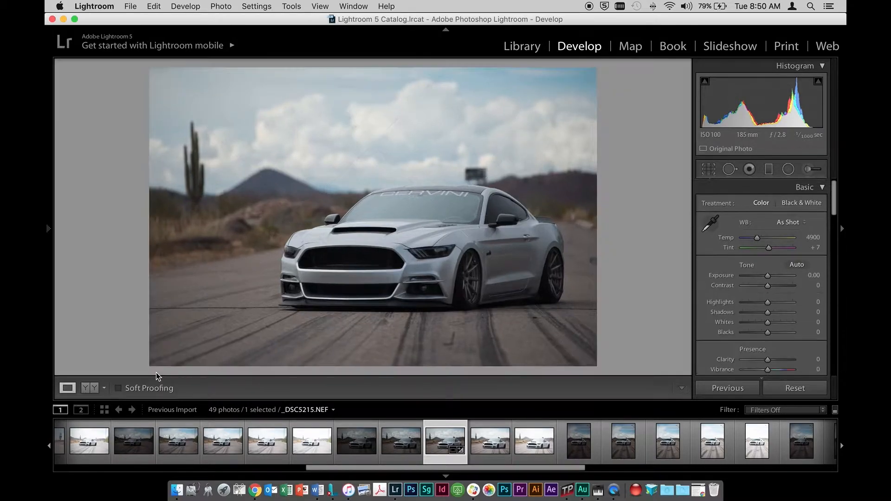
pyautogui.moveTo(189, 342)
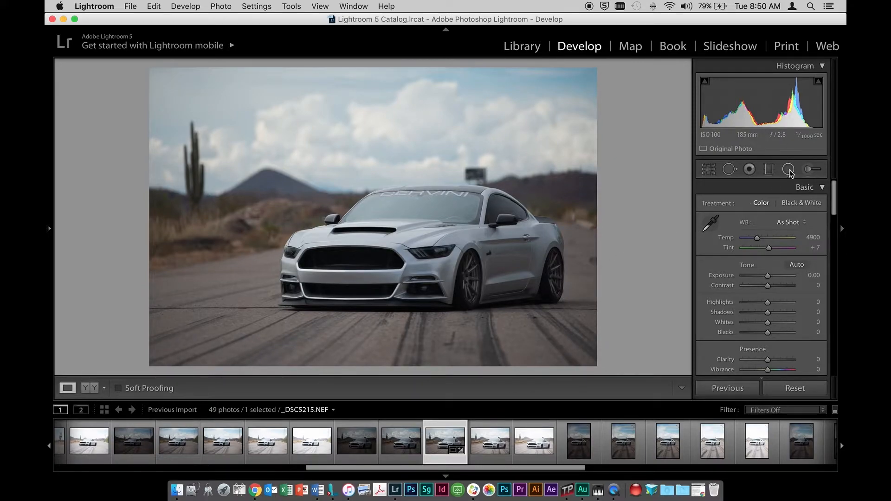
# - Add a Radial Filter on the grille with Exposure 0.43, Shadows 51, Highlights -3
pyautogui.click(788, 169)
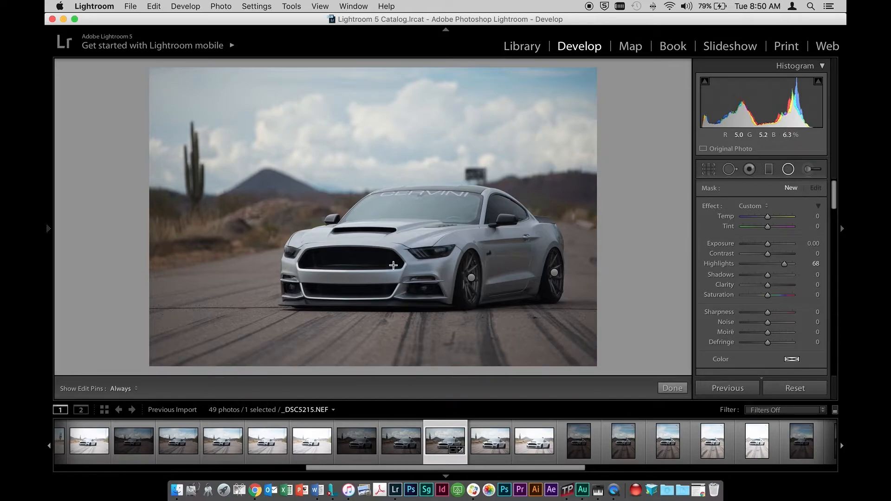
pyautogui.moveTo(333, 260)
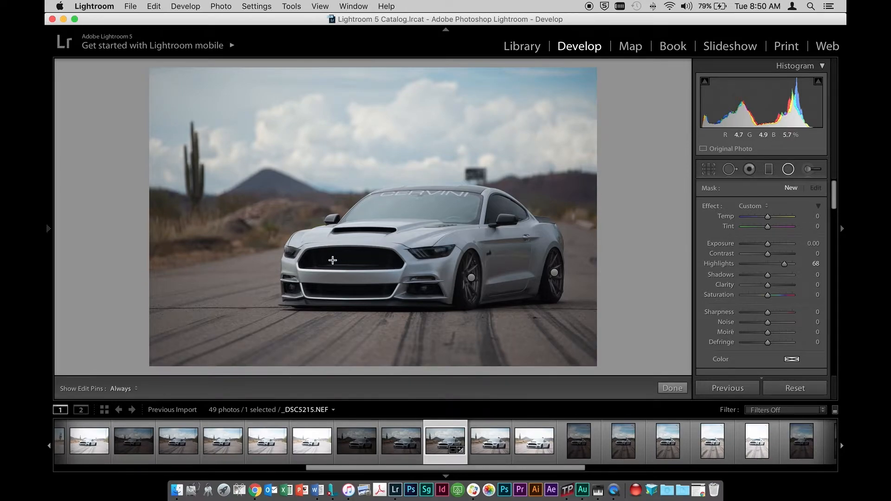
pyautogui.moveTo(327, 259)
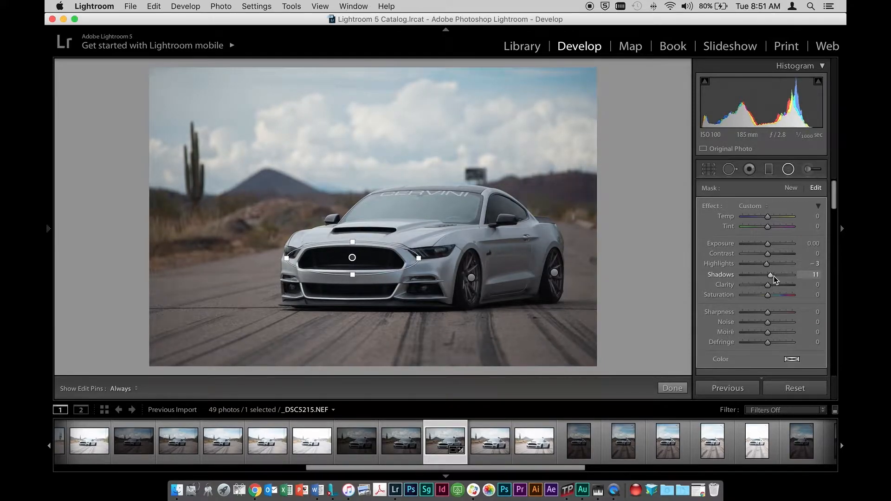
pyautogui.scroll(-3)
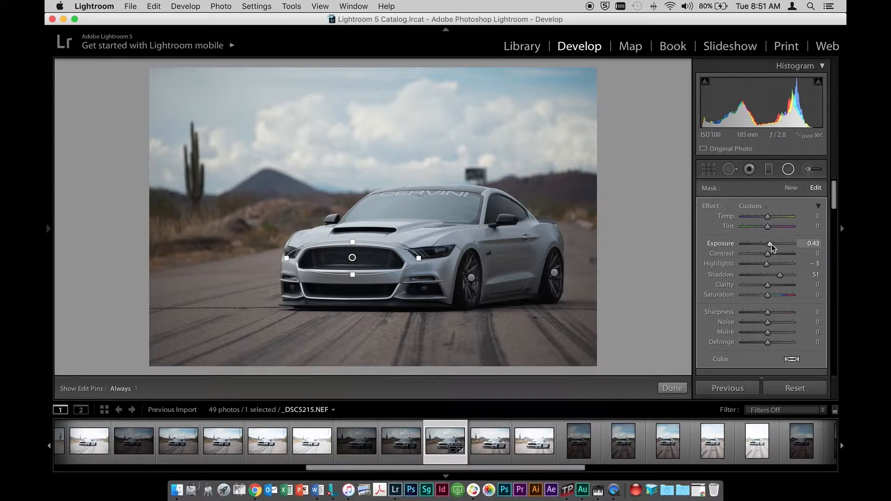
pyautogui.moveTo(450, 324)
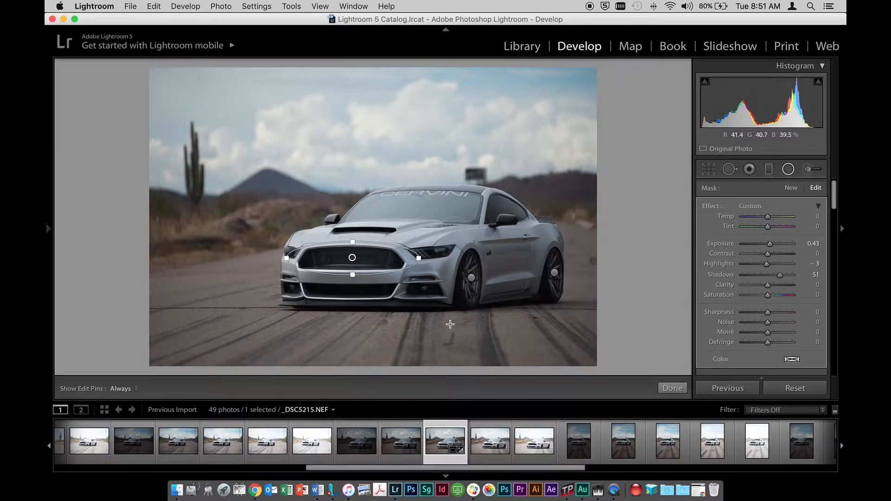
pyautogui.click(671, 387)
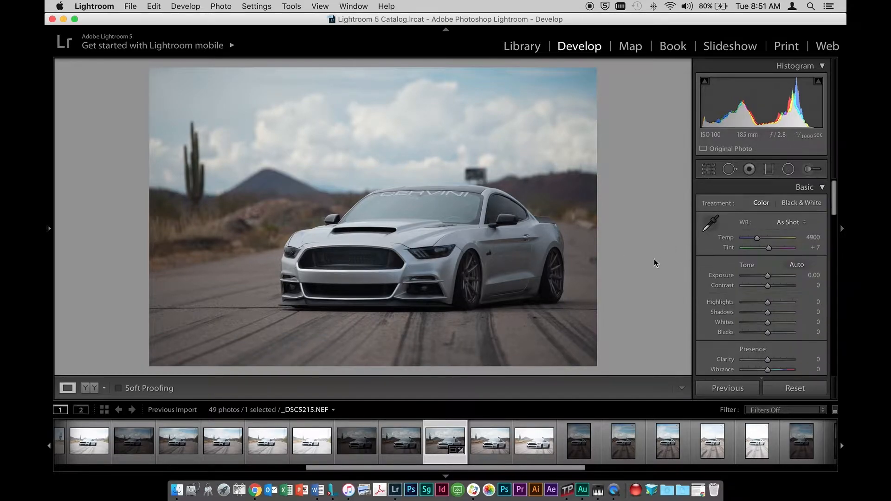
pyautogui.moveTo(603, 276)
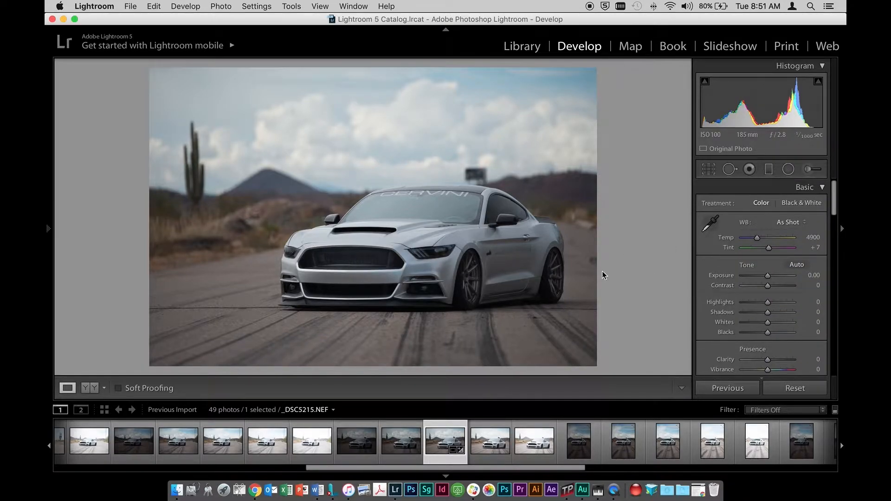
pyautogui.moveTo(595, 273)
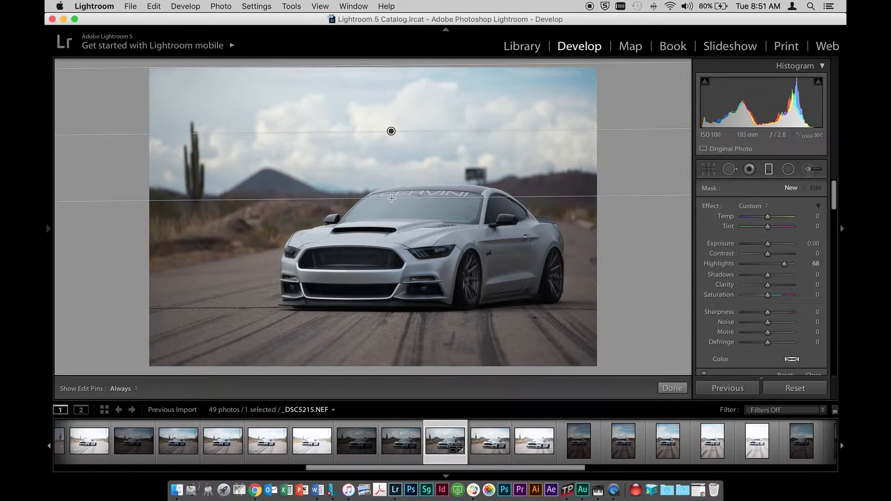
pyautogui.moveTo(487, 203)
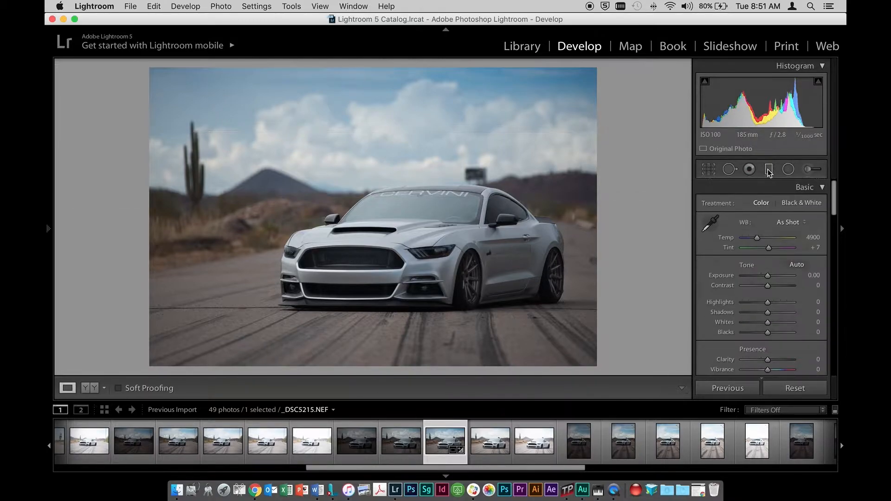
# - Drag a Graduated Filter over the road with Exposure -1.53 and Saturation -39
pyautogui.click(768, 169)
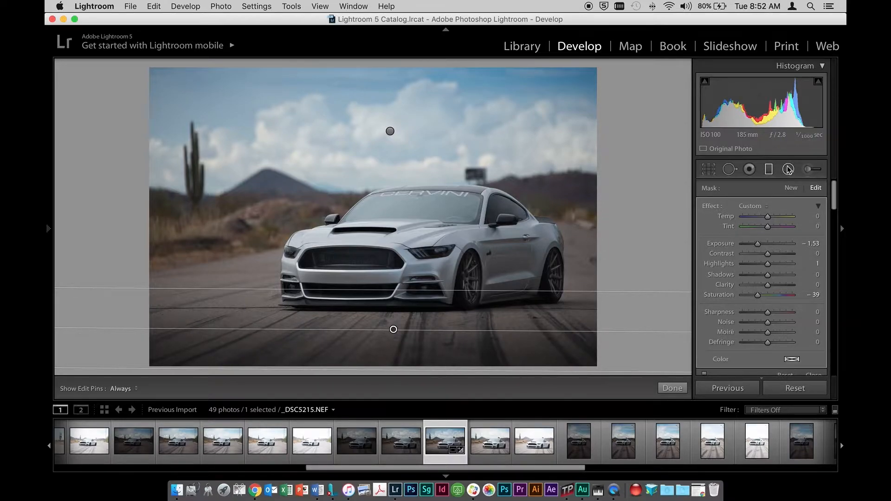
pyautogui.click(788, 169)
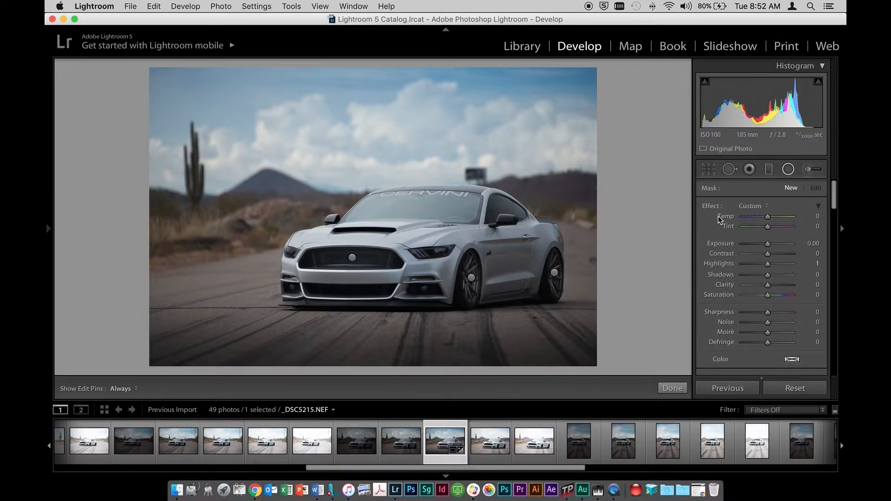
pyautogui.moveTo(542, 260)
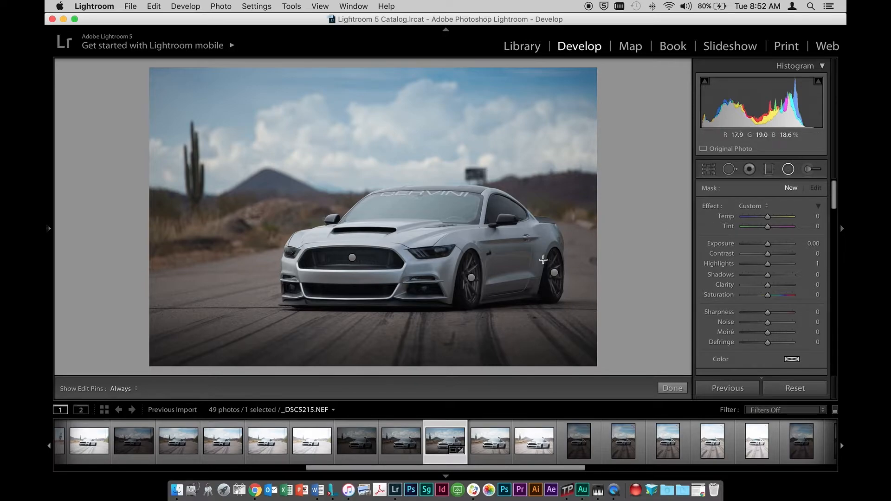
pyautogui.moveTo(465, 266)
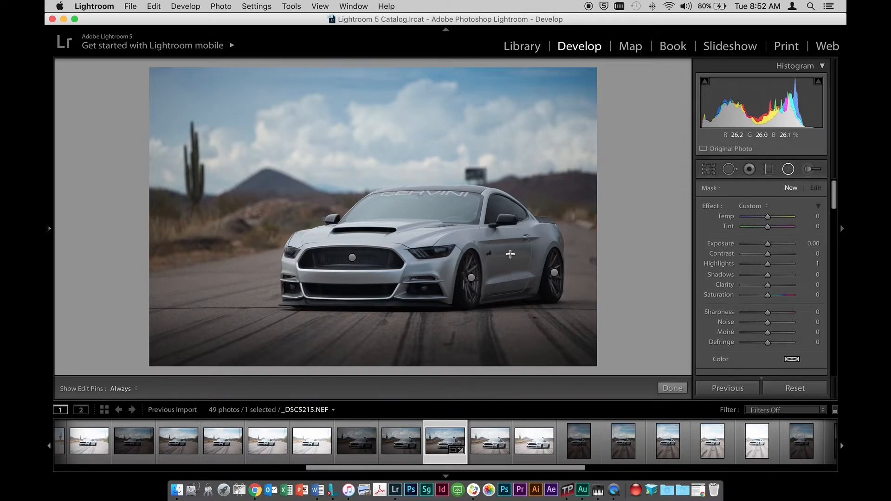
pyautogui.moveTo(535, 278)
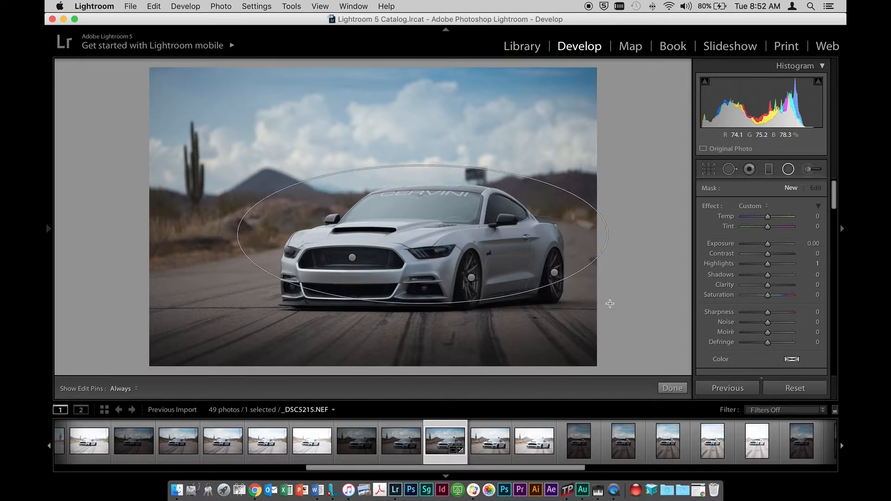
# - Draw a Radial Filter around the car with Exposure 0.65, Shadows 31, Highlights -6
pyautogui.click(421, 234)
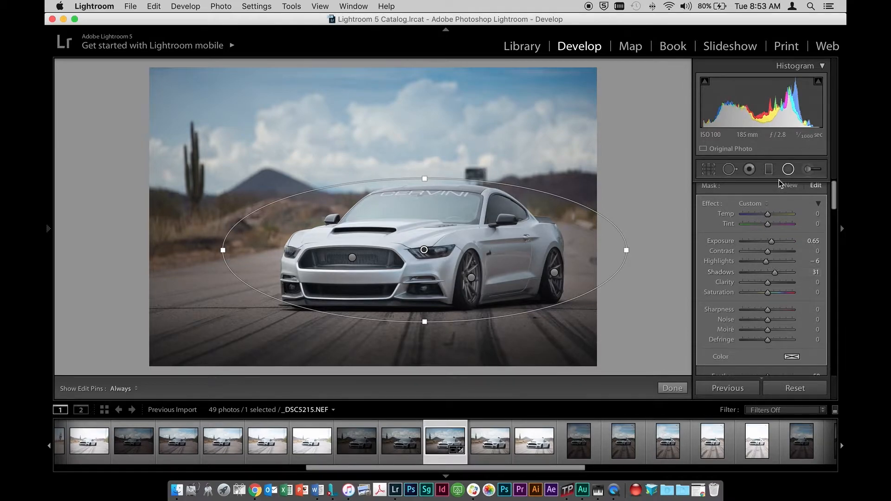
pyautogui.click(672, 388)
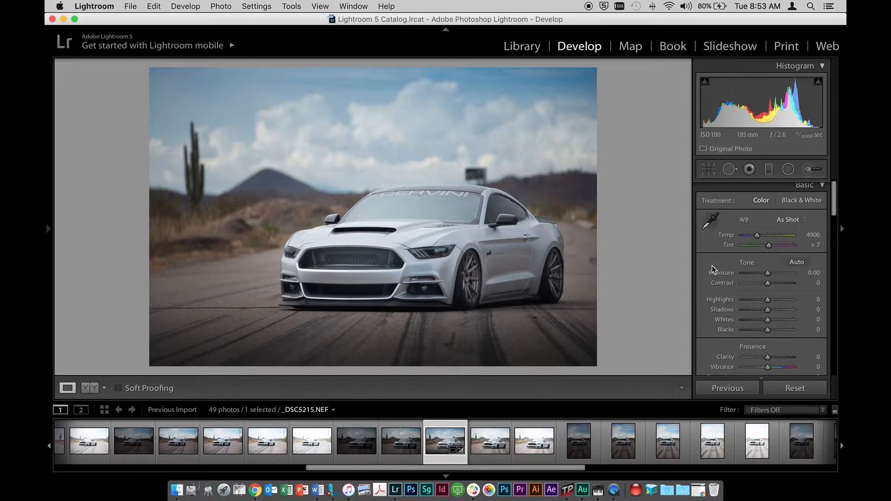
pyautogui.moveTo(625, 298)
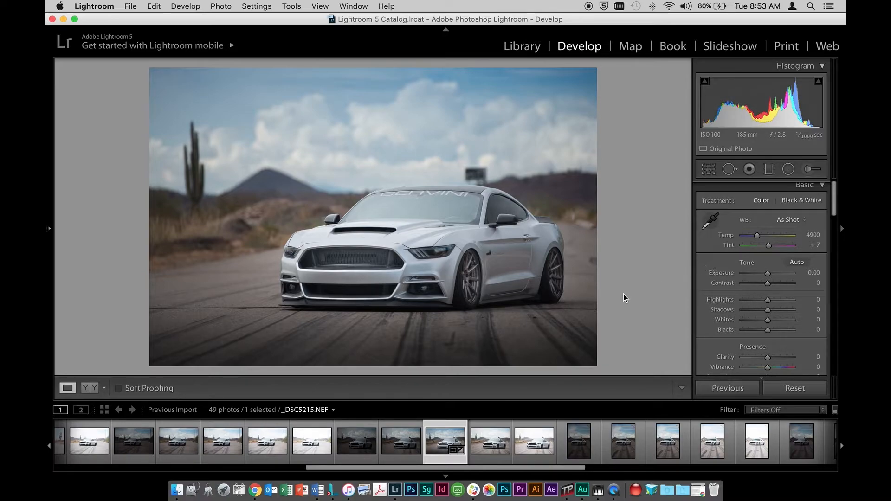
pyautogui.moveTo(584, 285)
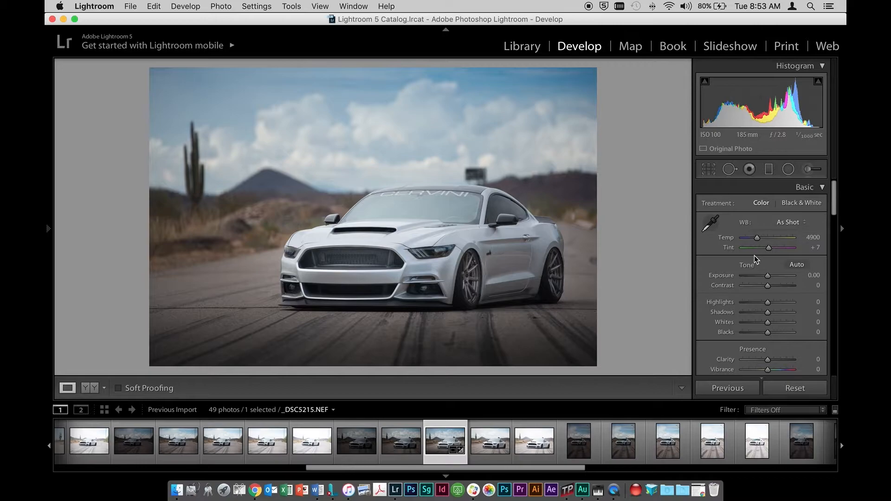
# - Set Basic Highlights -32, Shadows +28, Blacks -20, Clarity +12 and Vibrance +10
pyautogui.scroll(-3)
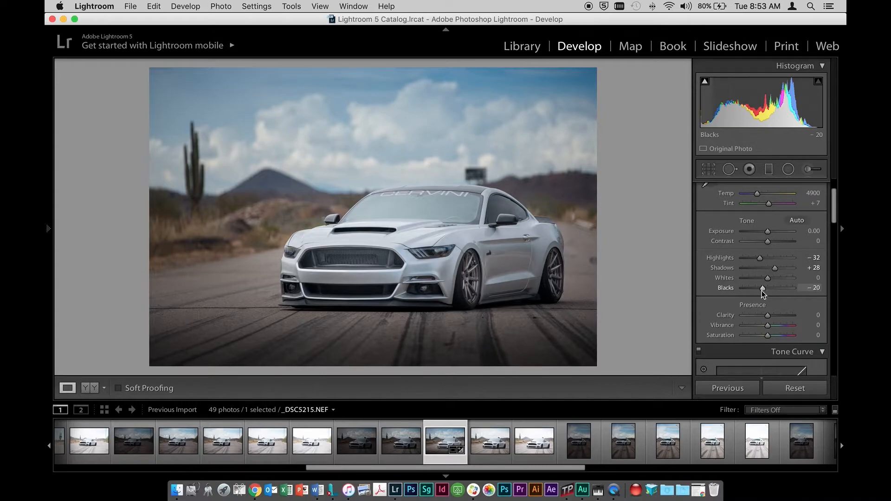
pyautogui.moveTo(769, 317)
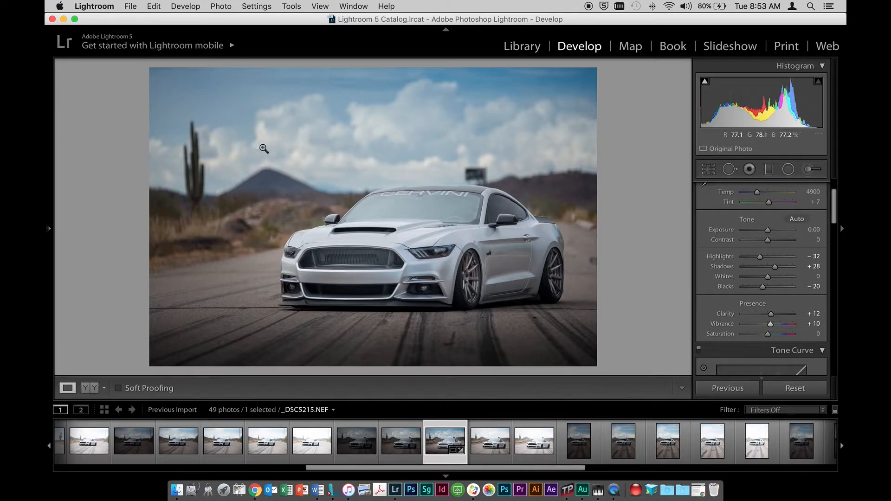
pyautogui.moveTo(594, 349)
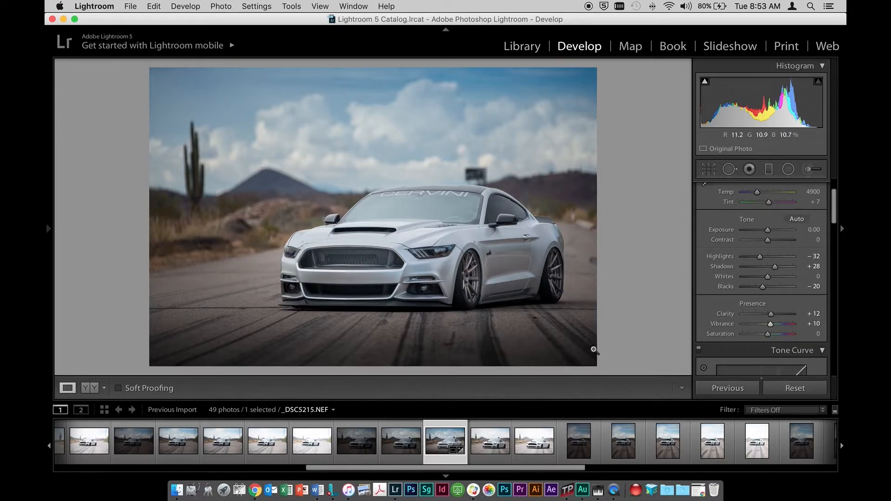
pyautogui.moveTo(444, 274)
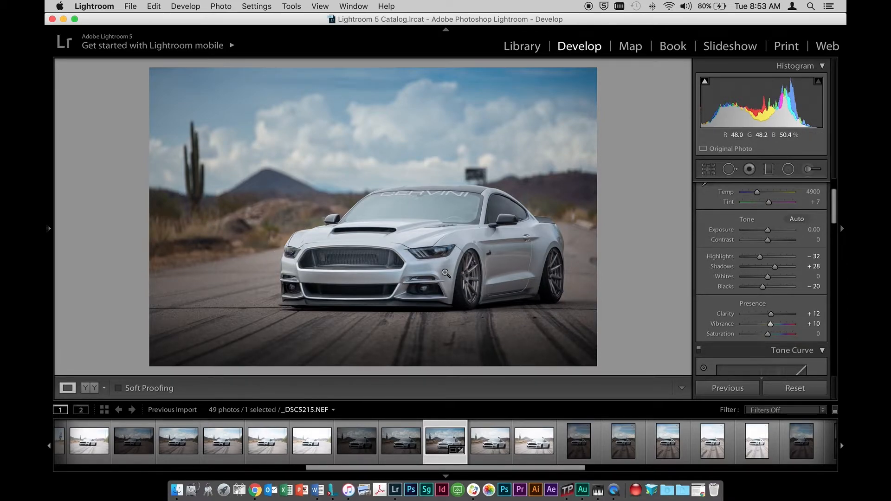
pyautogui.scroll(-3)
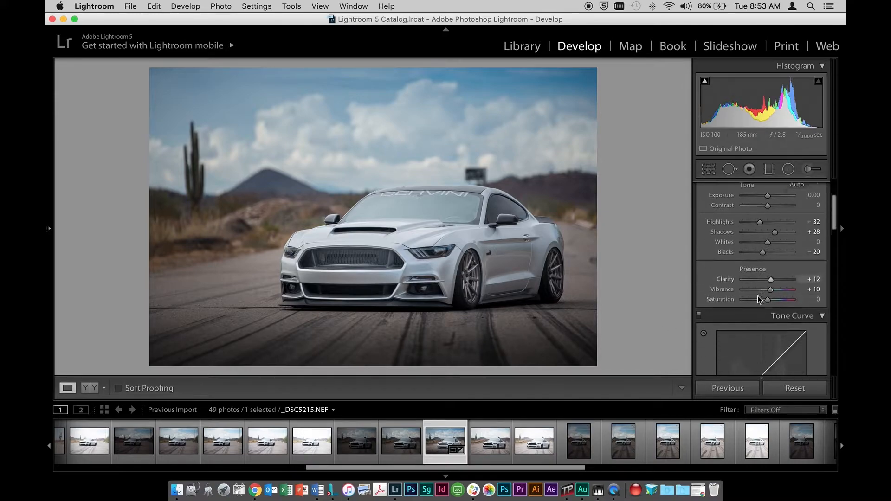
# - Set Detail sharpening Amount 59, Masking 94, and noise reduction Luminance 23, Contrast 24
pyautogui.scroll(-3)
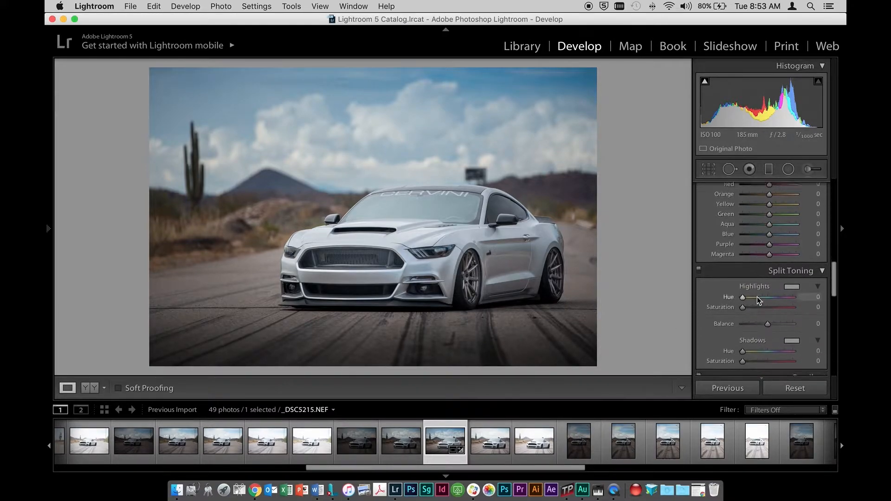
pyautogui.scroll(-3)
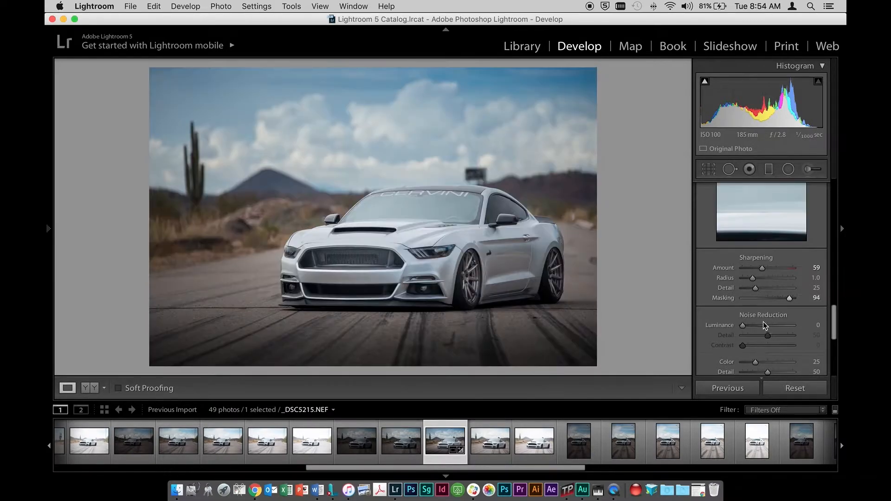
pyautogui.scroll(-3)
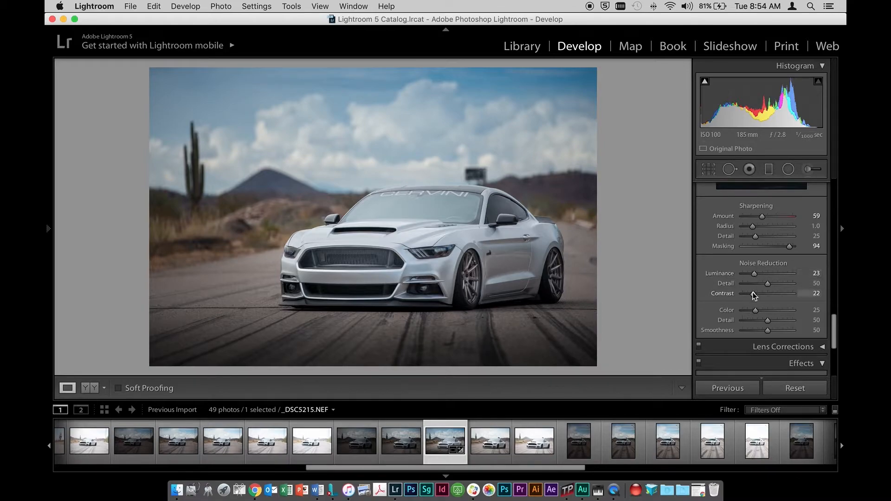
pyautogui.scroll(-3)
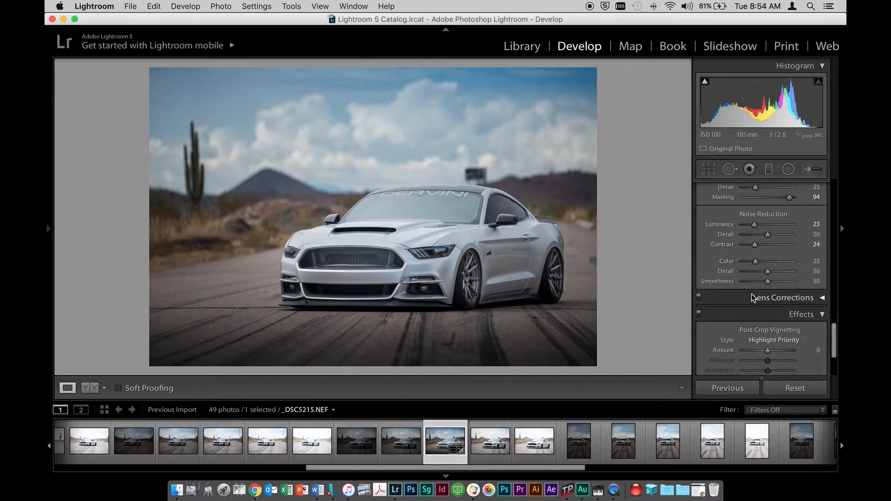
pyautogui.scroll(-3)
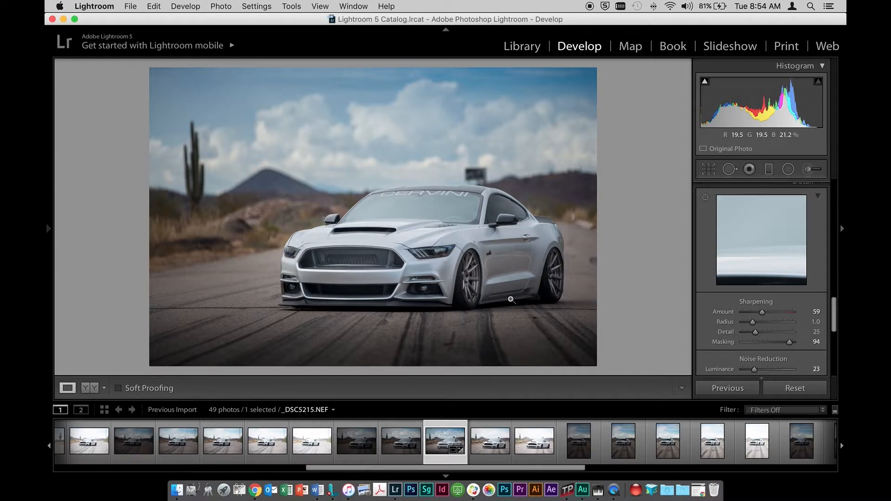
pyautogui.moveTo(514, 297)
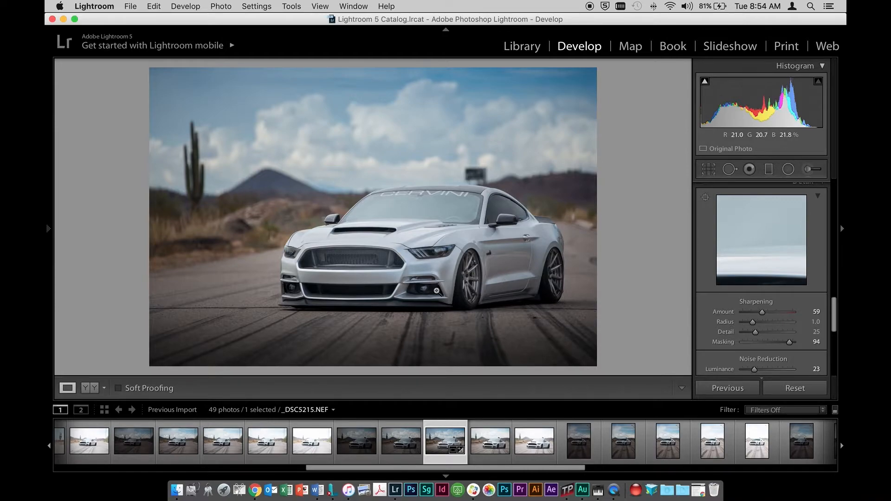
pyautogui.moveTo(425, 288)
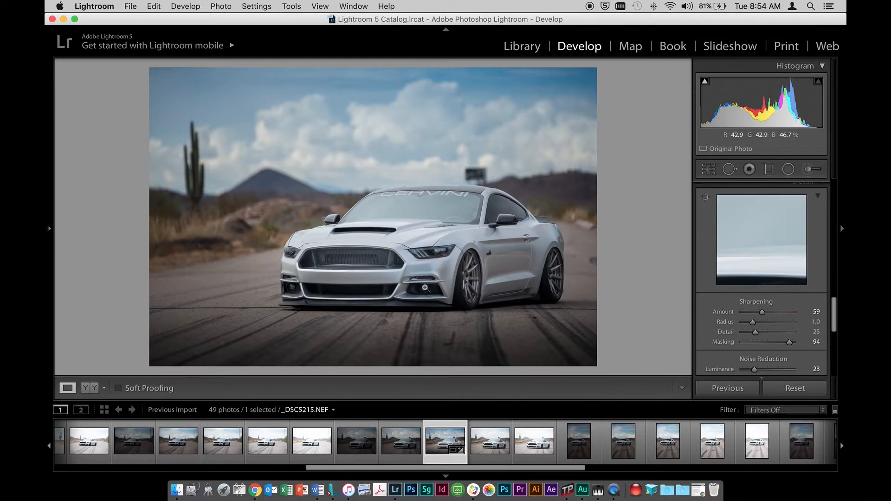
pyautogui.moveTo(430, 286)
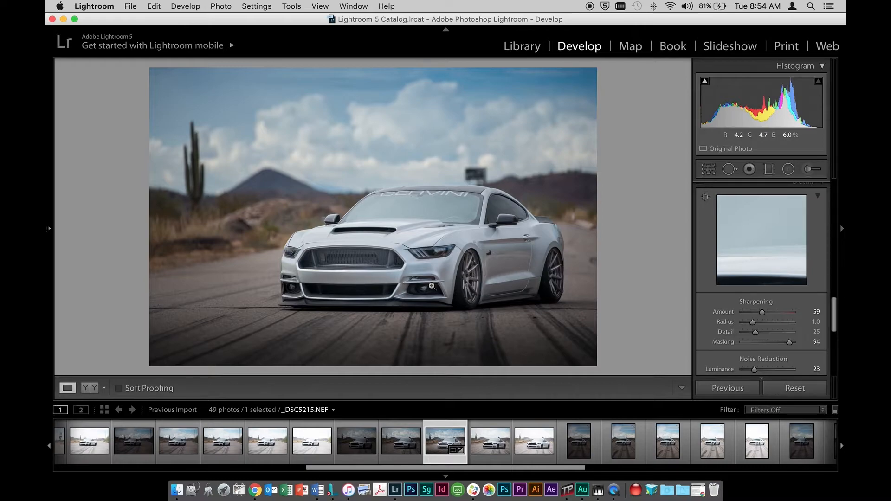
pyautogui.moveTo(431, 244)
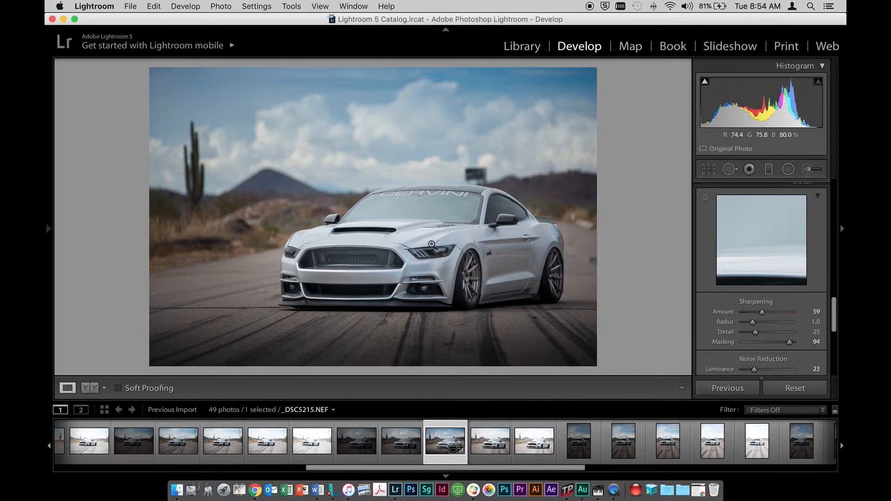
# - Bring up the photo's context menu to edit it in Photoshop CC 2017
pyautogui.rightClick(430, 245)
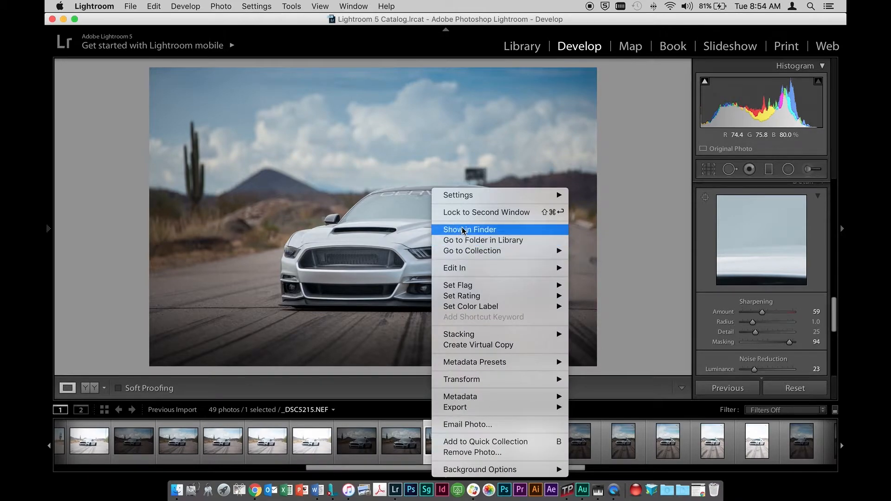
pyautogui.moveTo(602, 266)
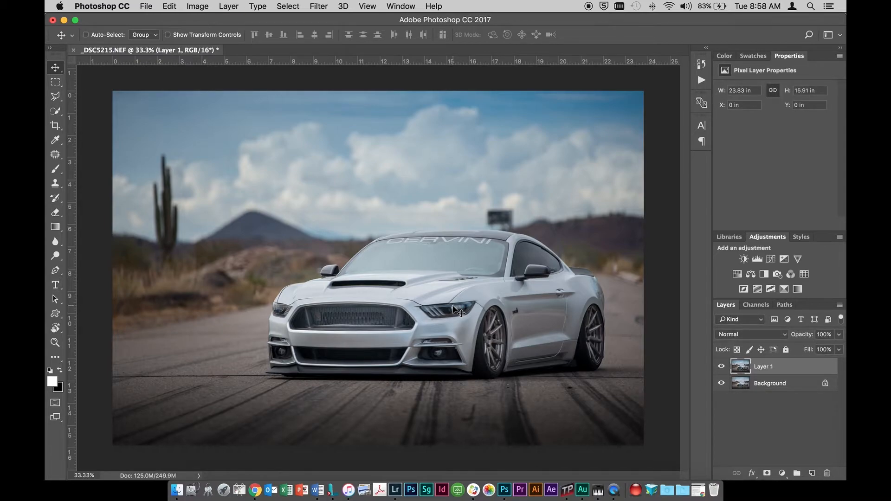
pyautogui.moveTo(440, 238)
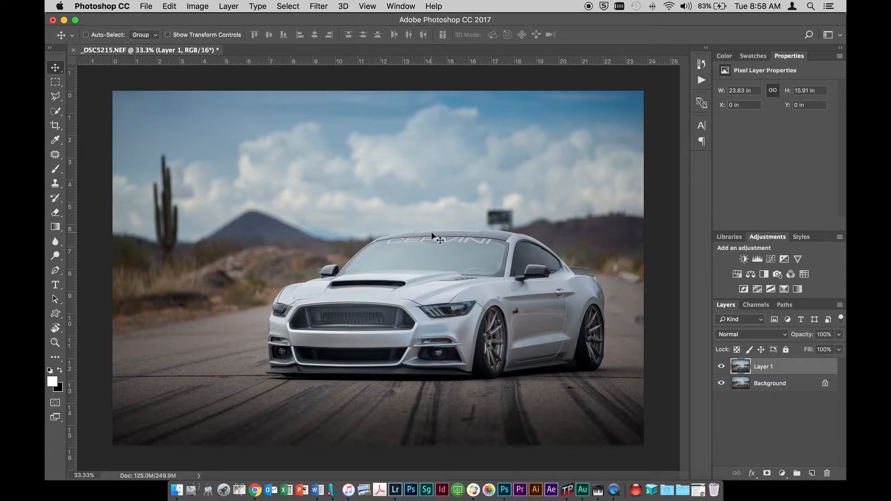
# - Apply Color Efex Pro 4's White Neutralizer filter to the car photo
pyautogui.click(318, 6)
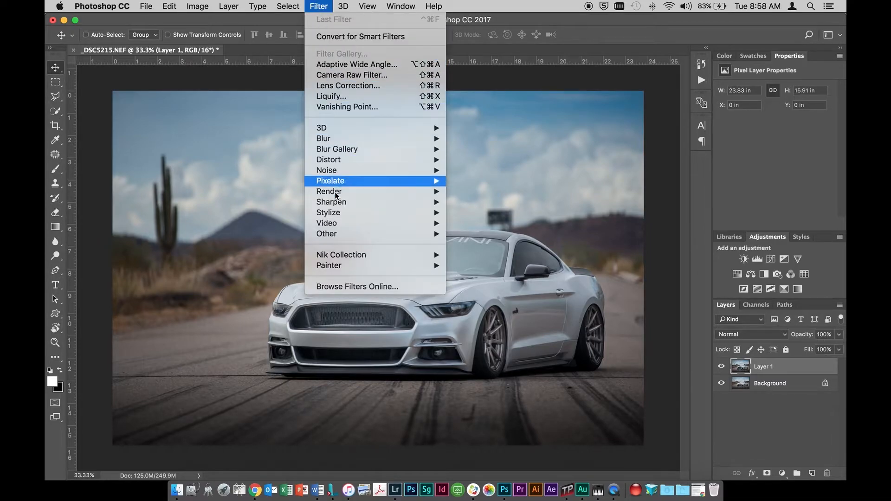
pyautogui.moveTo(341, 255)
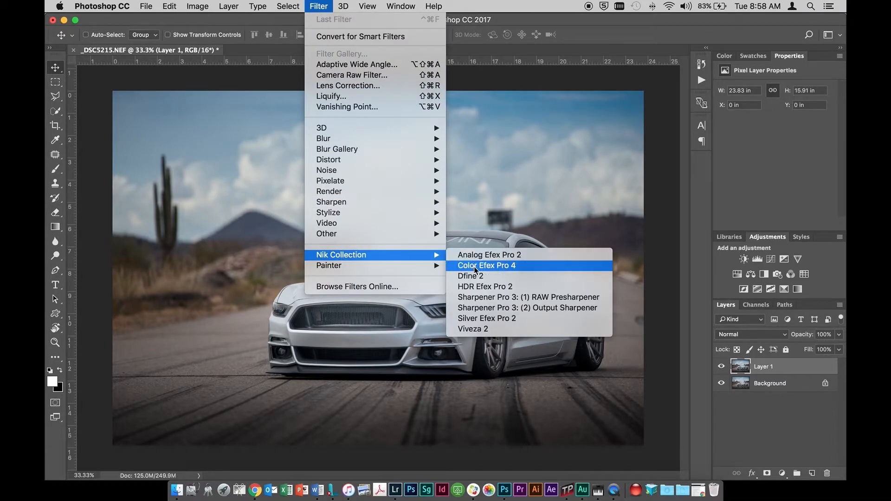
pyautogui.click(486, 265)
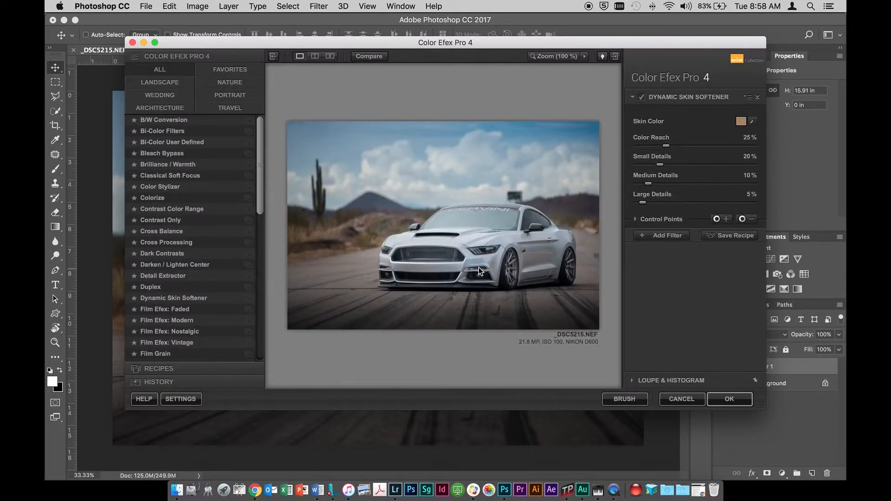
pyautogui.moveTo(162, 278)
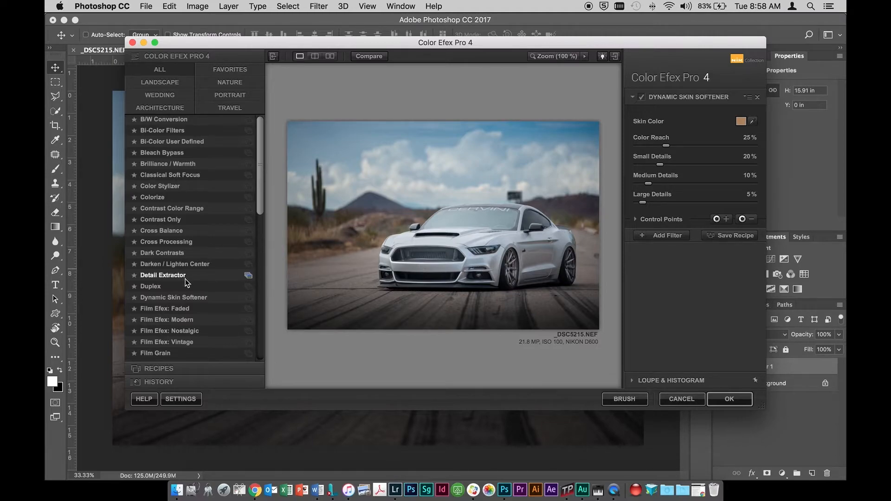
pyautogui.scroll(-3)
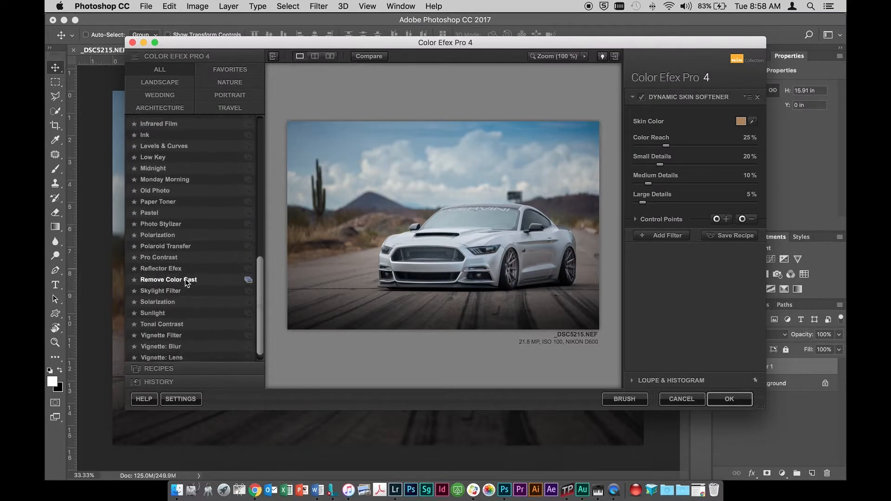
pyautogui.scroll(-3)
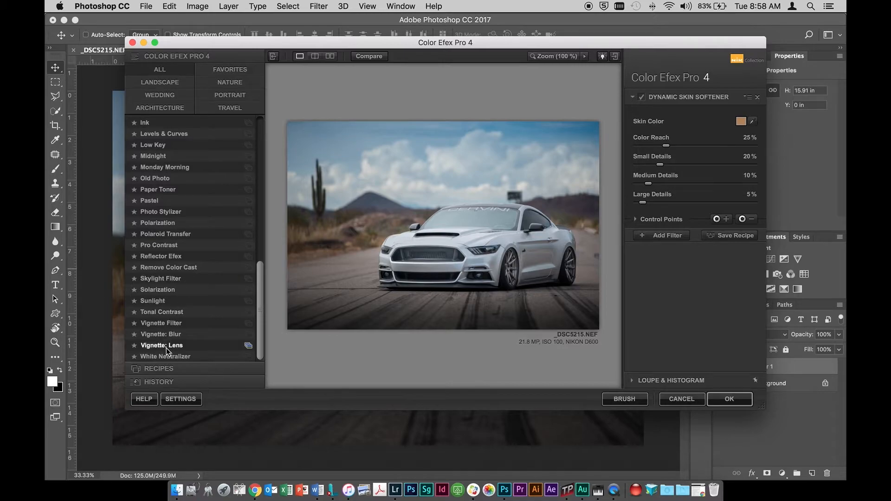
pyautogui.click(165, 356)
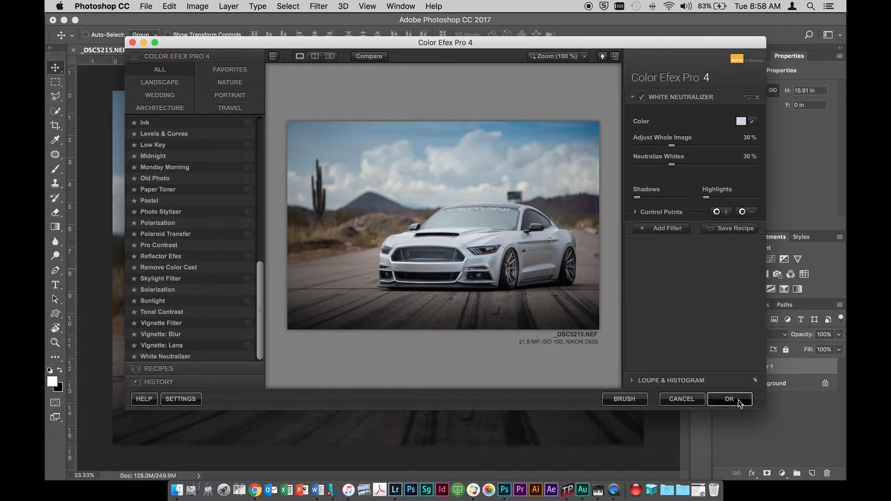
pyautogui.moveTo(729, 399)
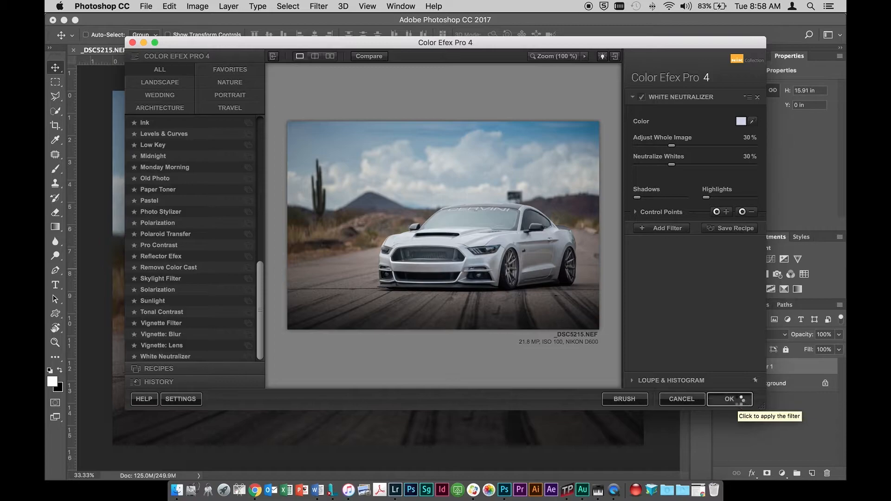
pyautogui.click(729, 399)
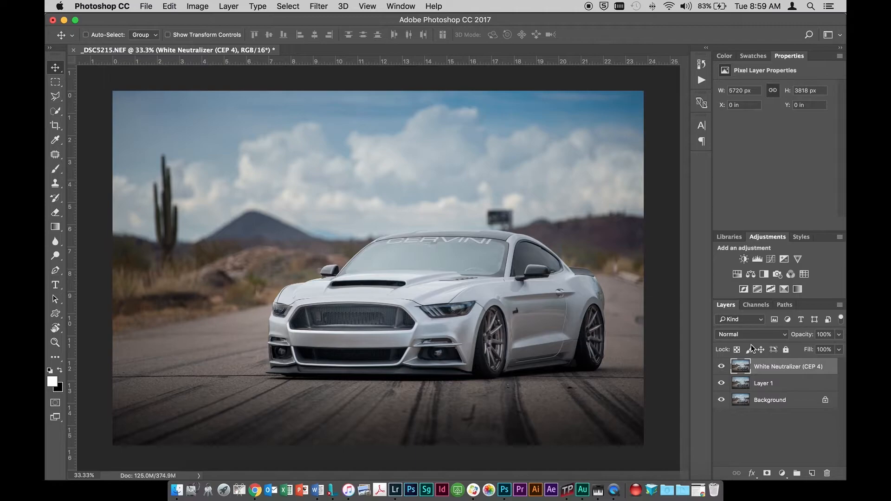
pyautogui.moveTo(317, 8)
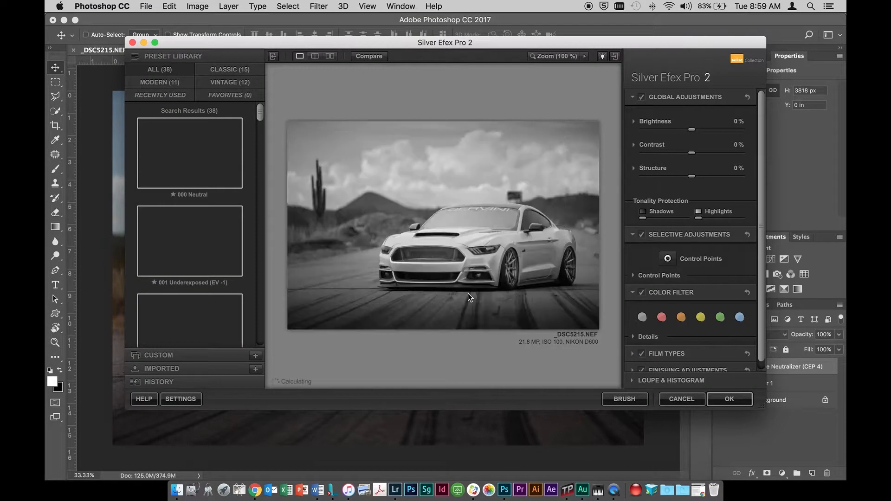
# - Apply Silver Efex Pro 2's 005 High Structure (harsh) black-and-white preset
pyautogui.scroll(-3)
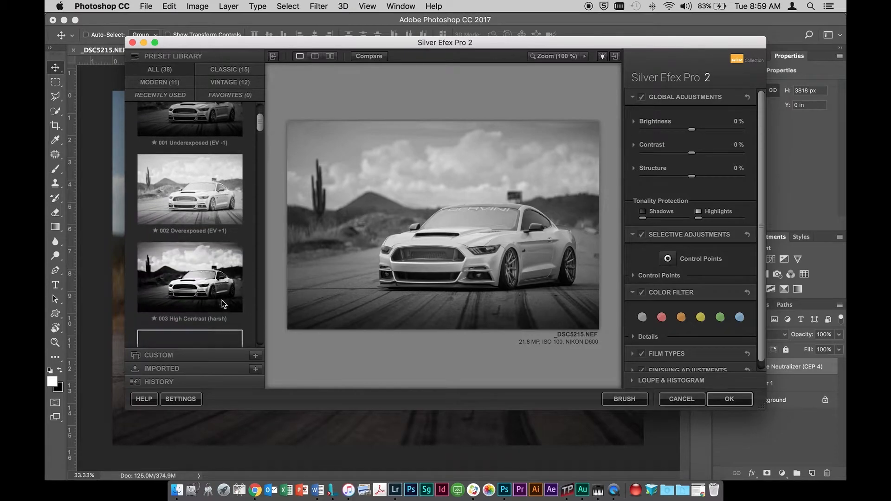
pyautogui.scroll(-3)
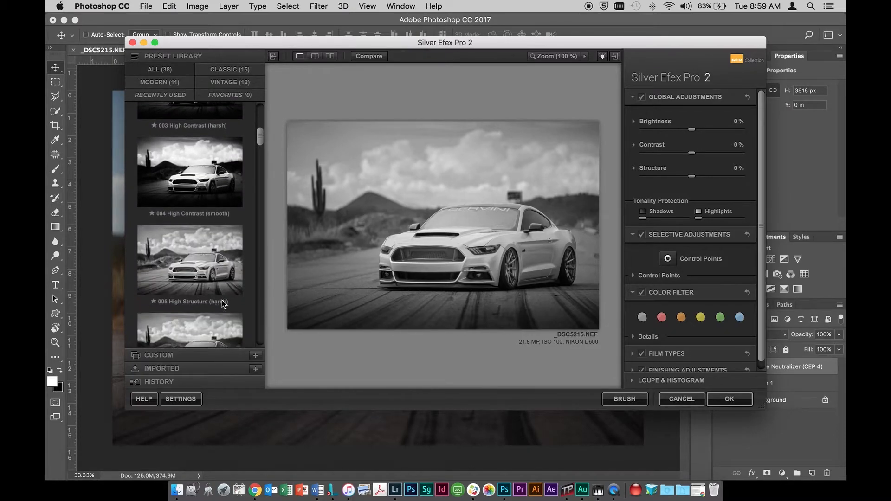
pyautogui.click(190, 246)
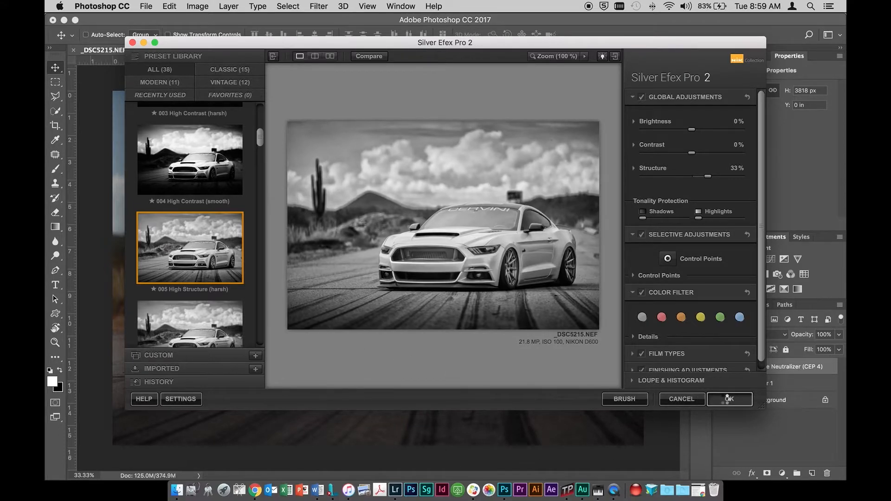
pyautogui.click(729, 399)
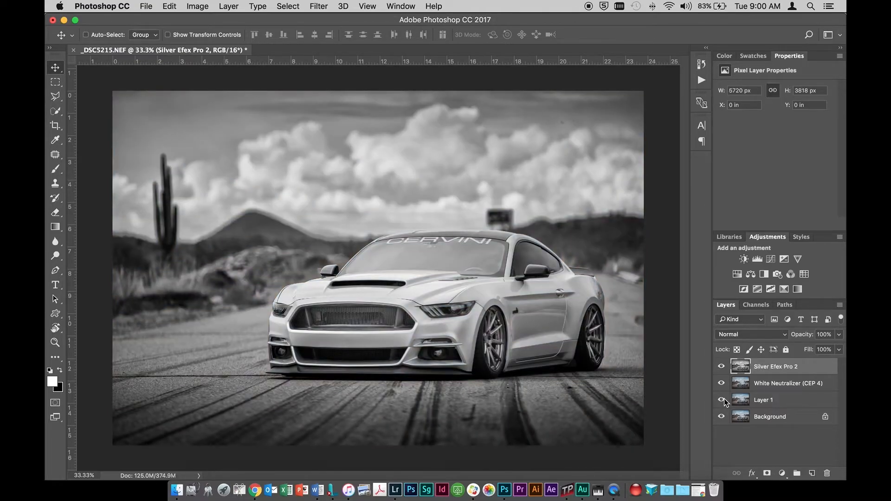
# - Set the Silver Efex Pro 2 layer to Luminosity blend mode at 68% opacity
pyautogui.click(750, 334)
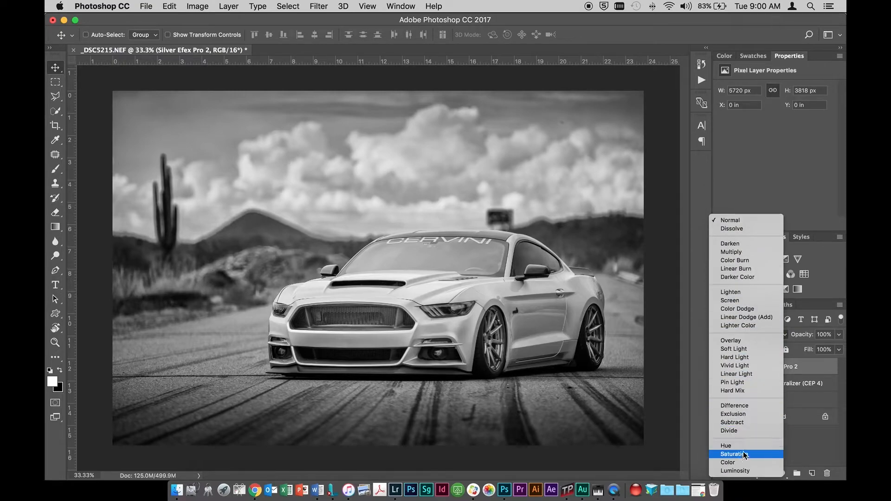
pyautogui.click(735, 470)
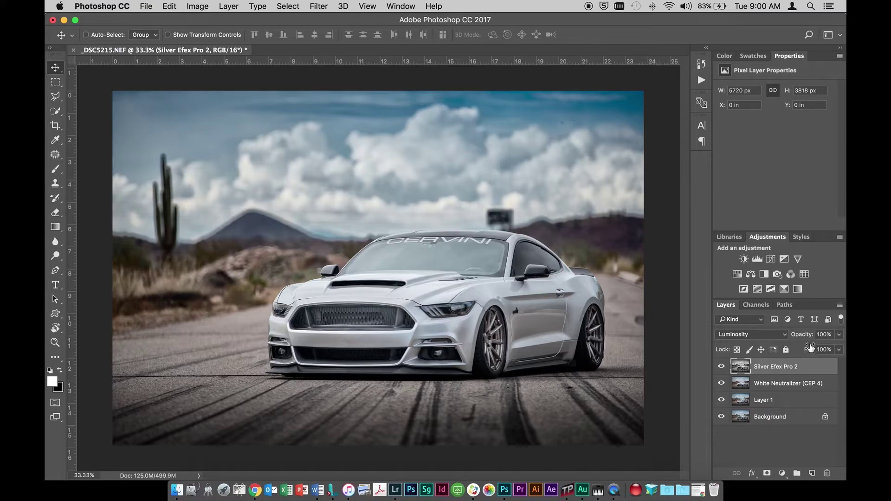
pyautogui.moveTo(811, 319)
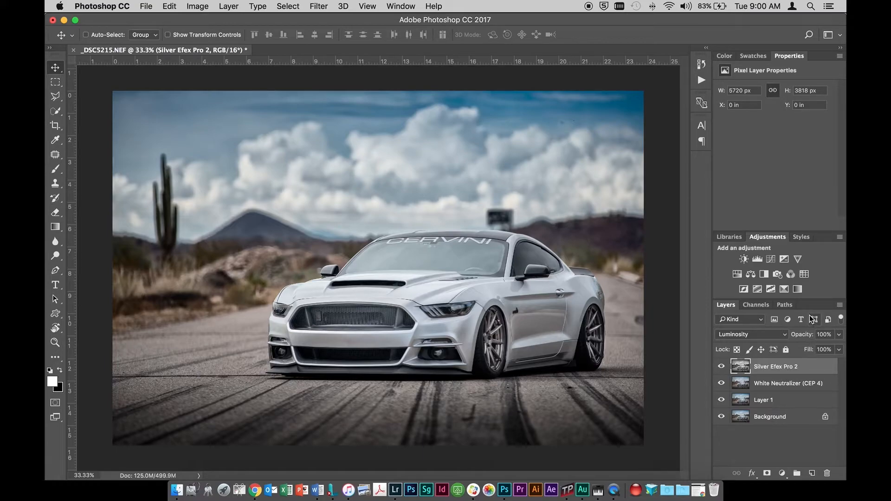
pyautogui.tripleClick(822, 334)
pyautogui.write('68')
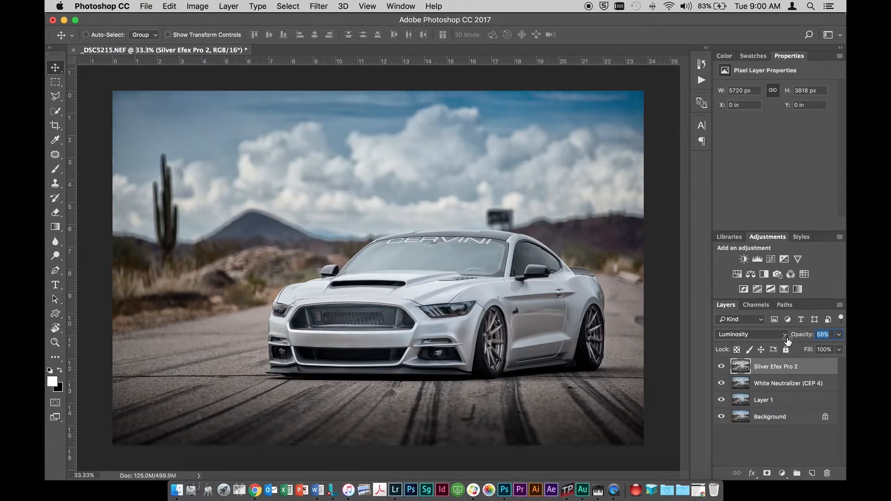
pyautogui.moveTo(790, 275)
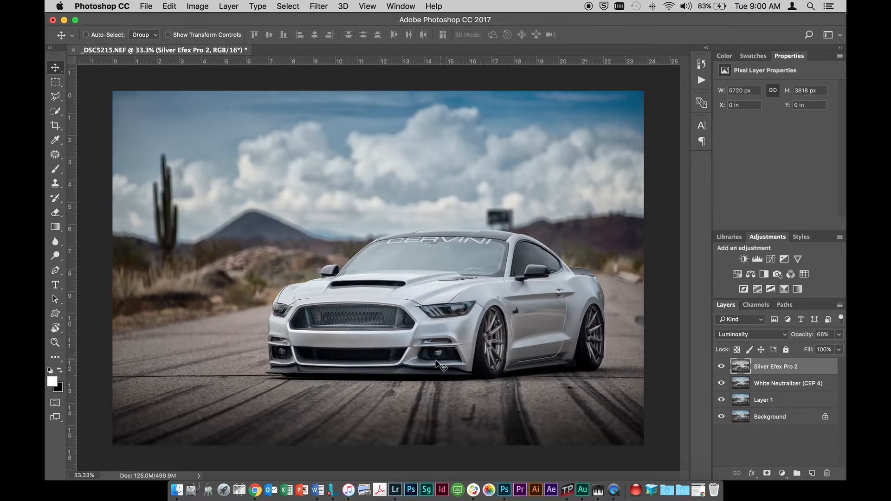
pyautogui.moveTo(593, 350)
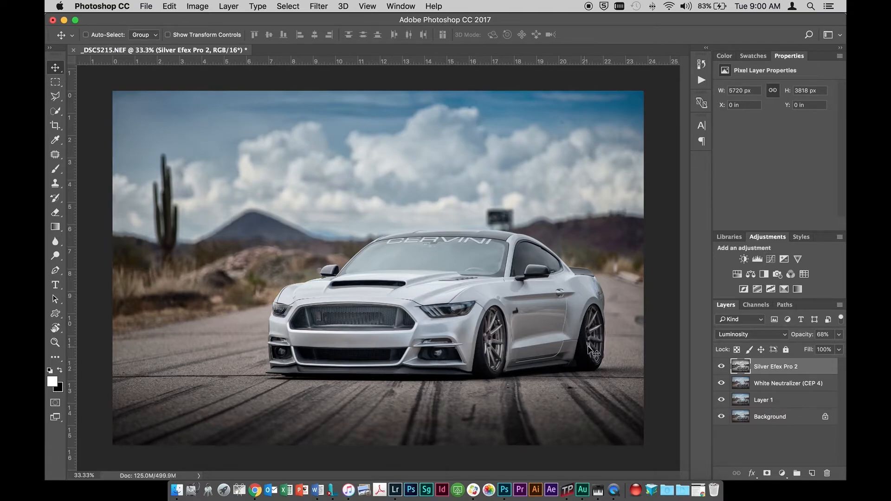
# - Add a Curves adjustment layer above the Silver Efex Pro 2 layer
pyautogui.click(758, 259)
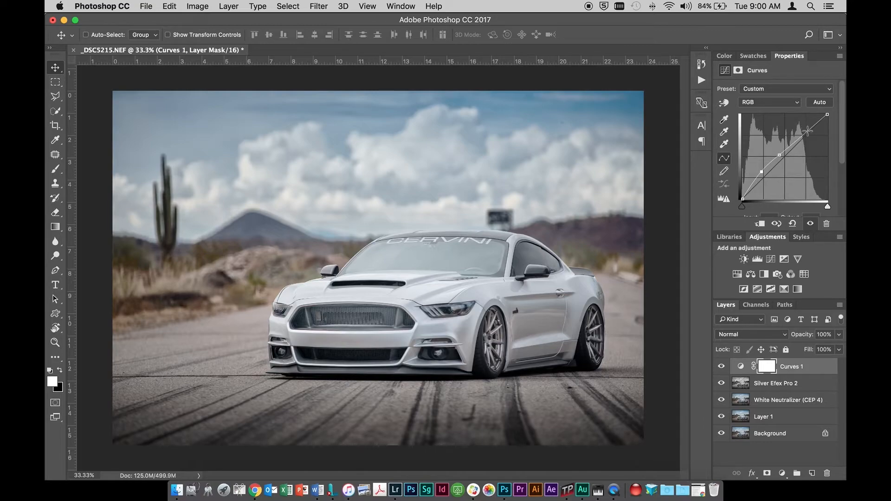
pyautogui.moveTo(795, 175)
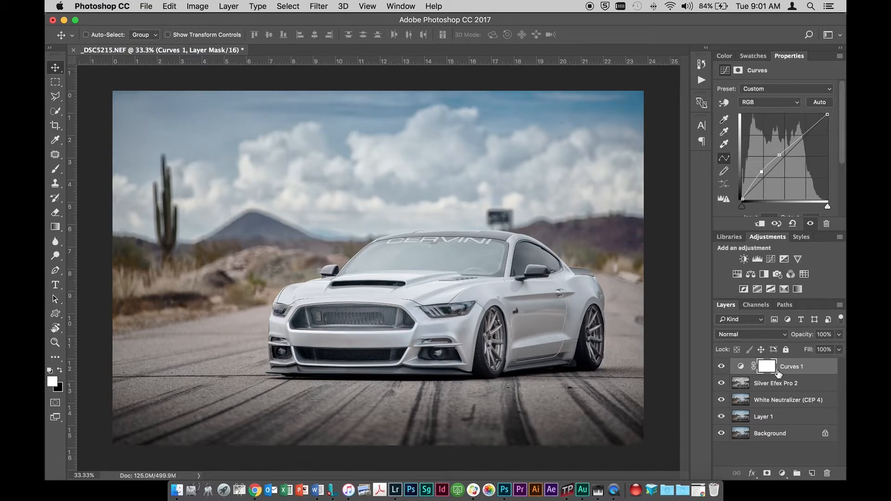
# - Invert the Curves 1 layer mask to black to hide its adjustment
pyautogui.click(767, 367)
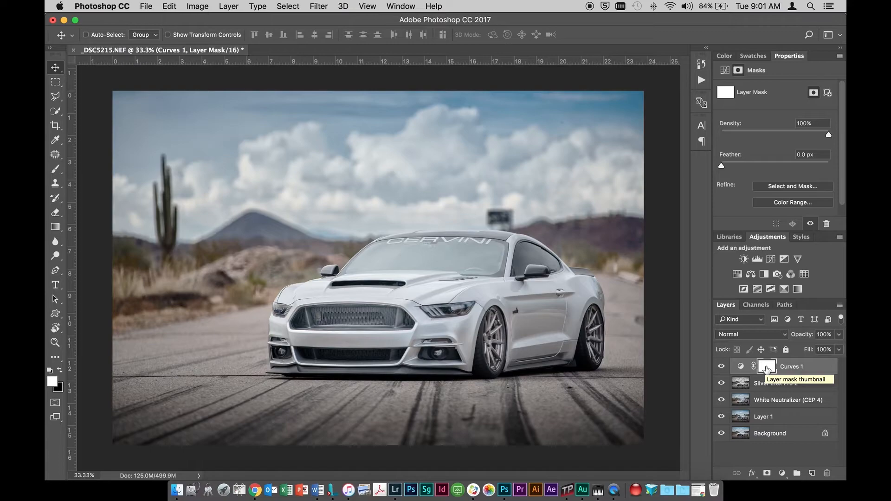
pyautogui.click(766, 366)
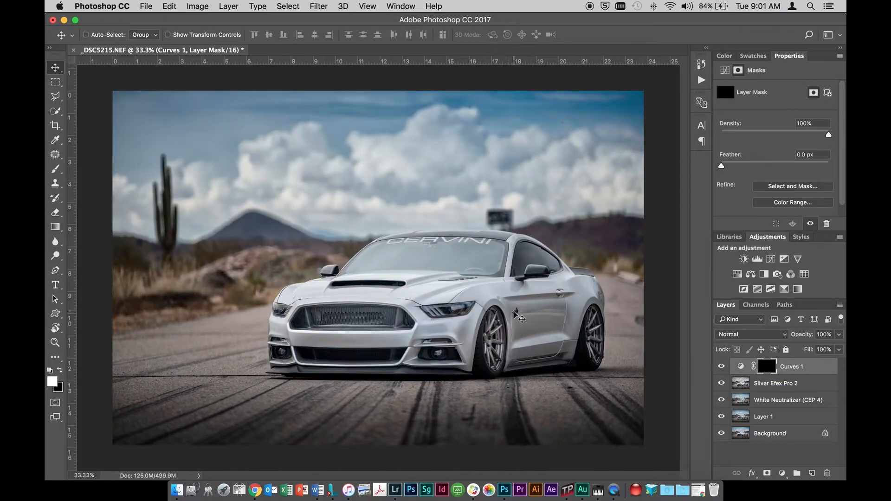
pyautogui.click(55, 169)
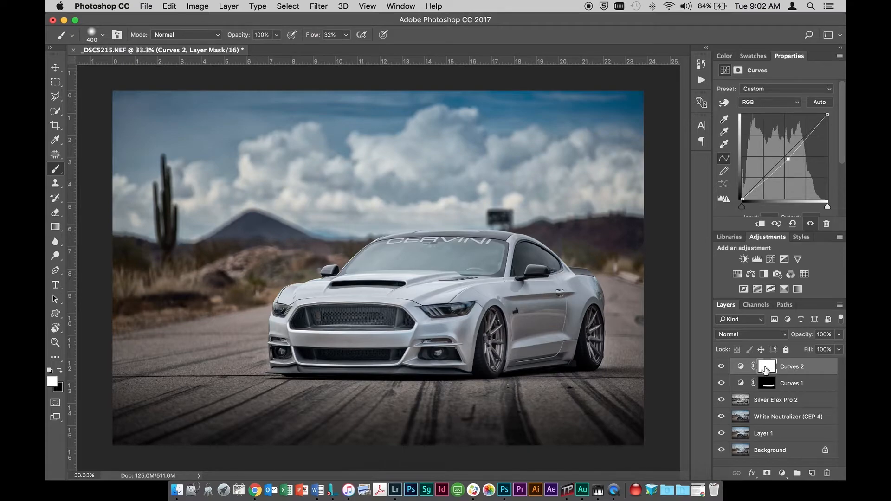
# - Select the Curves 2 layer mask for inverting and painting
pyautogui.click(767, 366)
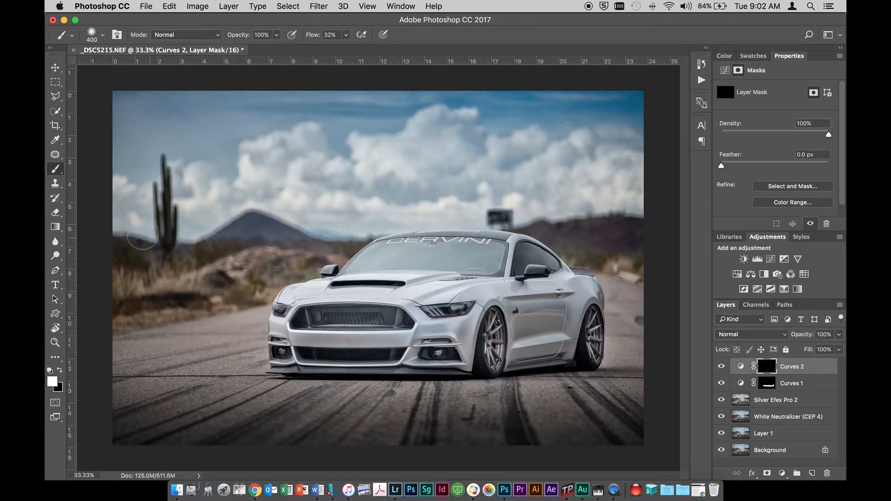
pyautogui.moveTo(243, 326)
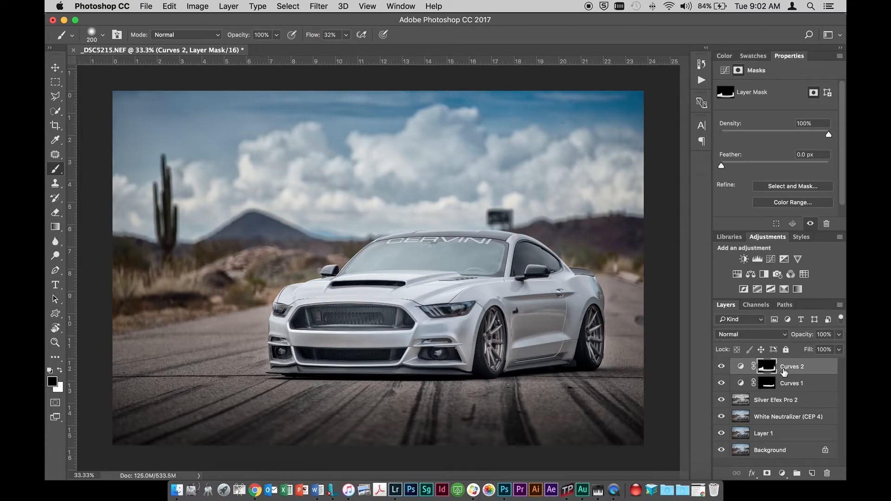
pyautogui.moveTo(798, 391)
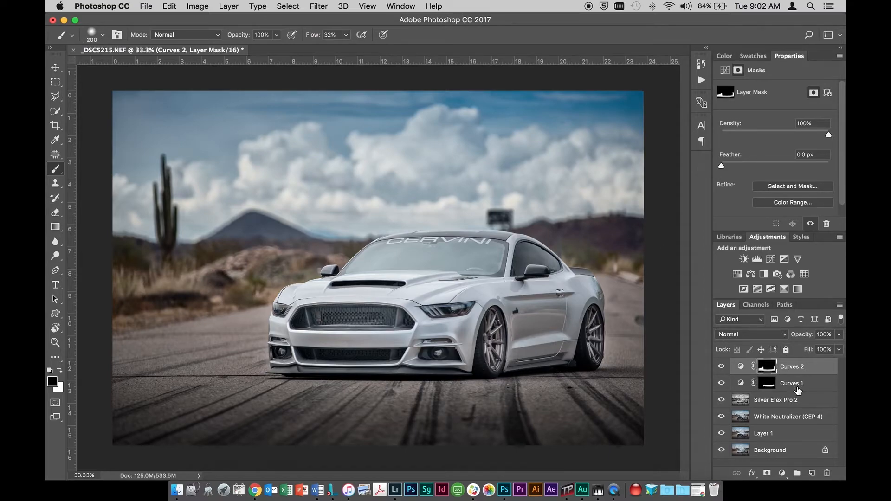
pyautogui.moveTo(792, 382)
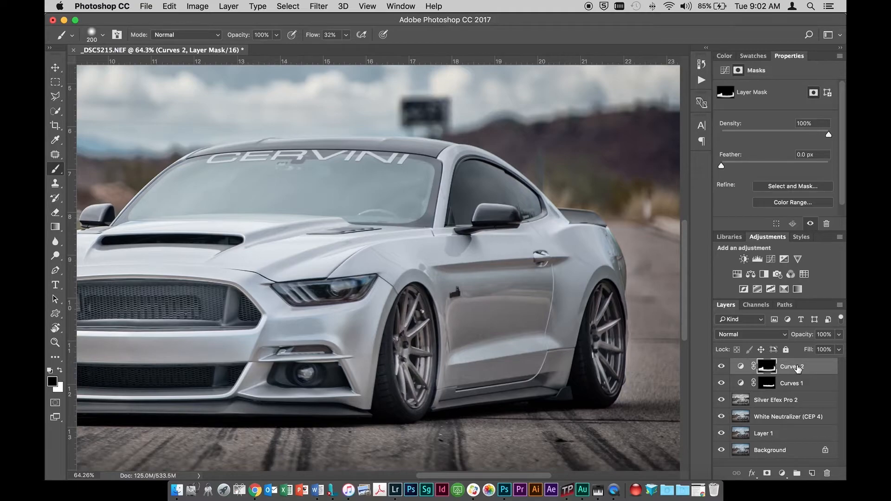
pyautogui.moveTo(794, 367)
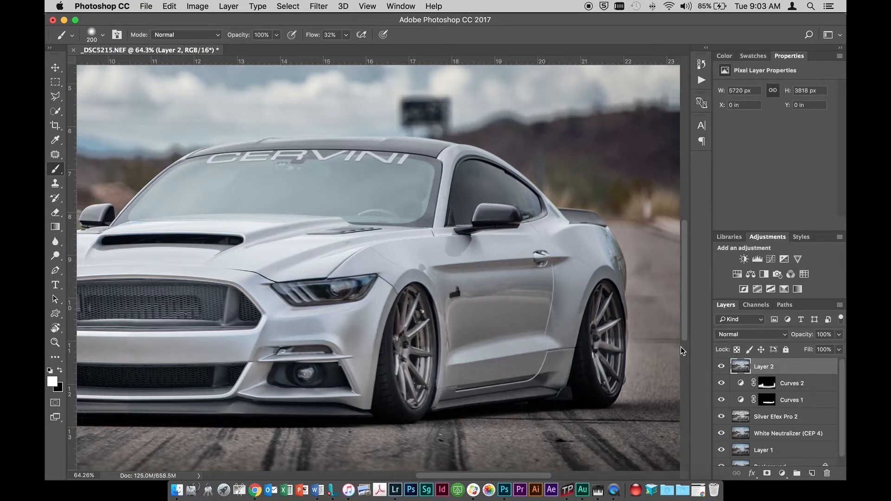
pyautogui.moveTo(765, 383)
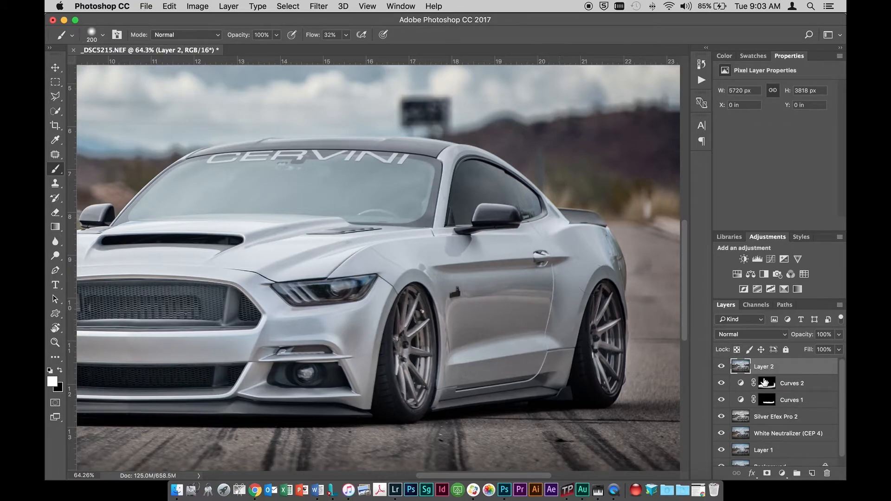
# - Zoom in on the car photo
pyautogui.scroll(-3)
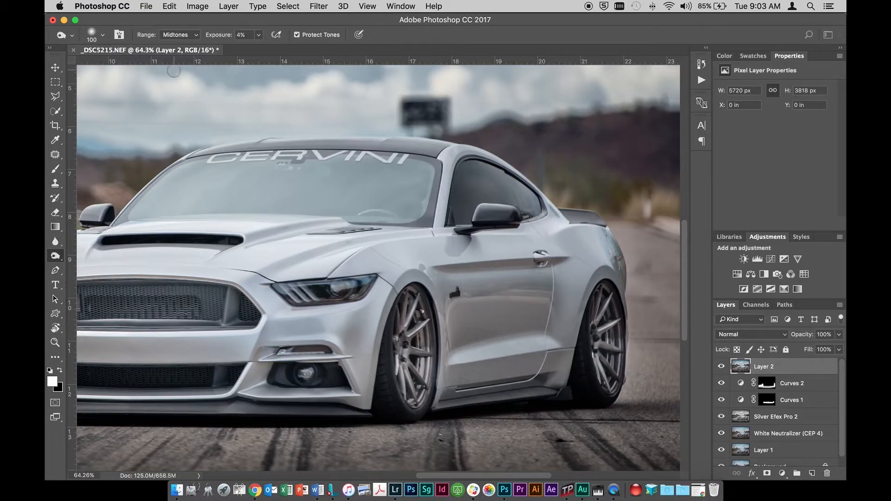
pyautogui.moveTo(197, 38)
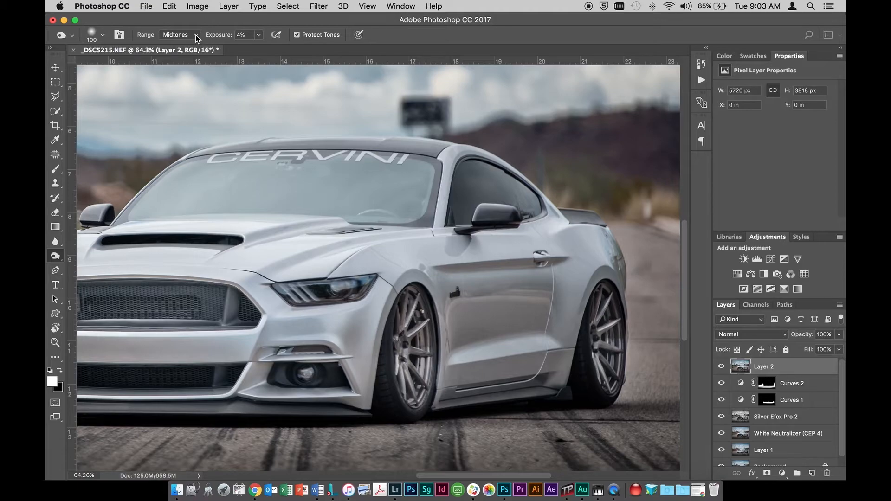
# - Burn the car's shadows on Layer 2 at Shadows range, 4% exposure, then toggle Layer 2
pyautogui.click(180, 35)
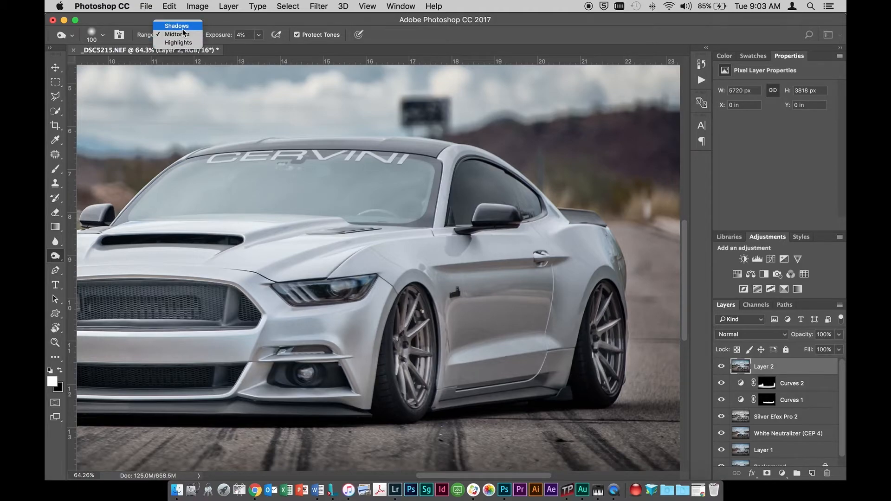
pyautogui.click(176, 25)
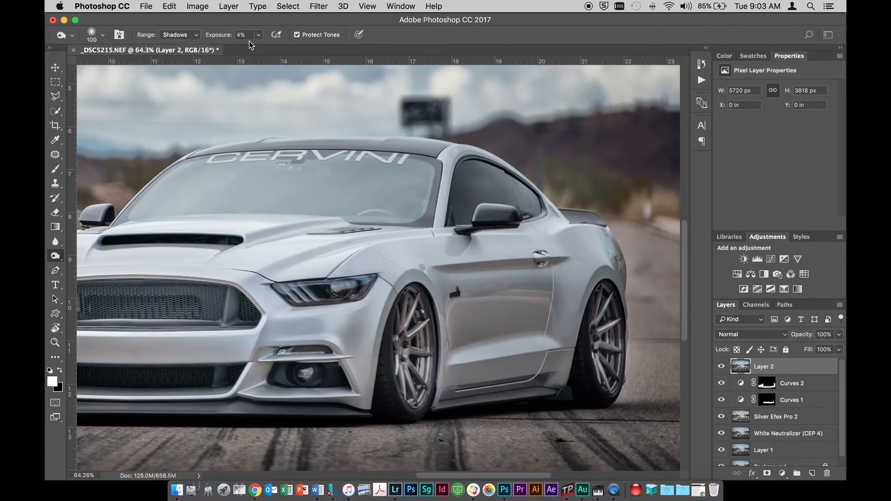
pyautogui.moveTo(203, 42)
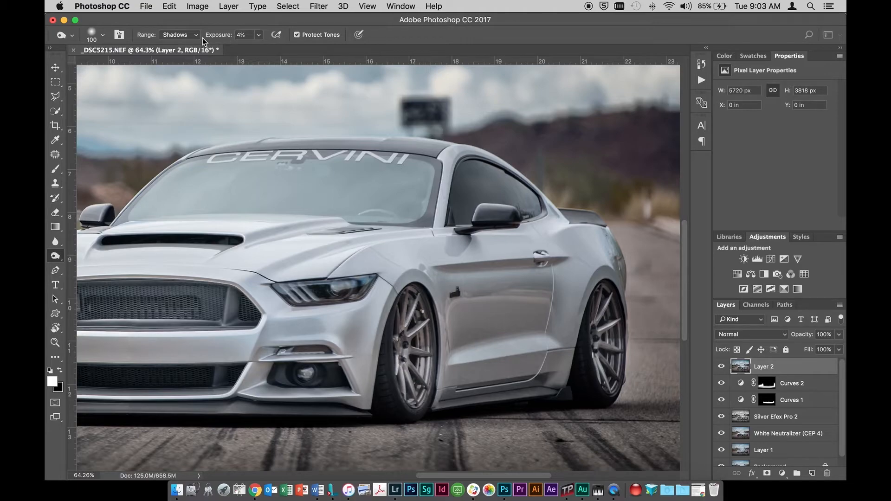
pyautogui.click(104, 35)
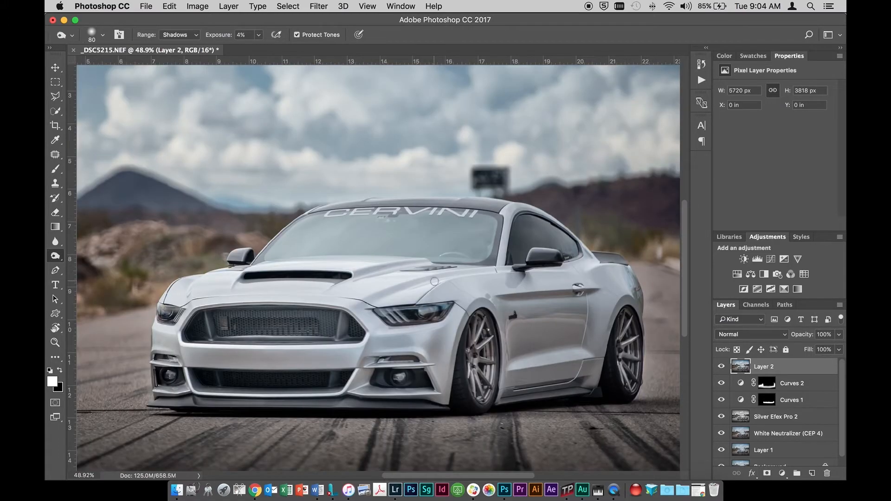
pyautogui.scroll(-3)
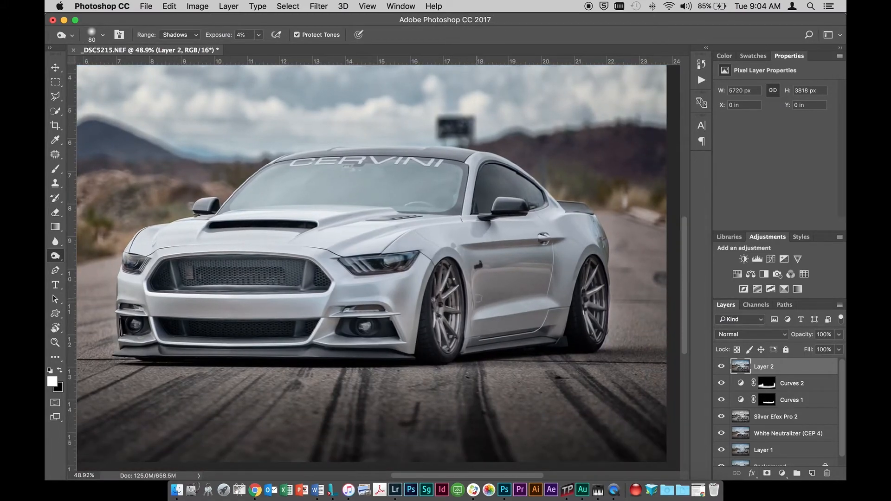
pyautogui.click(720, 366)
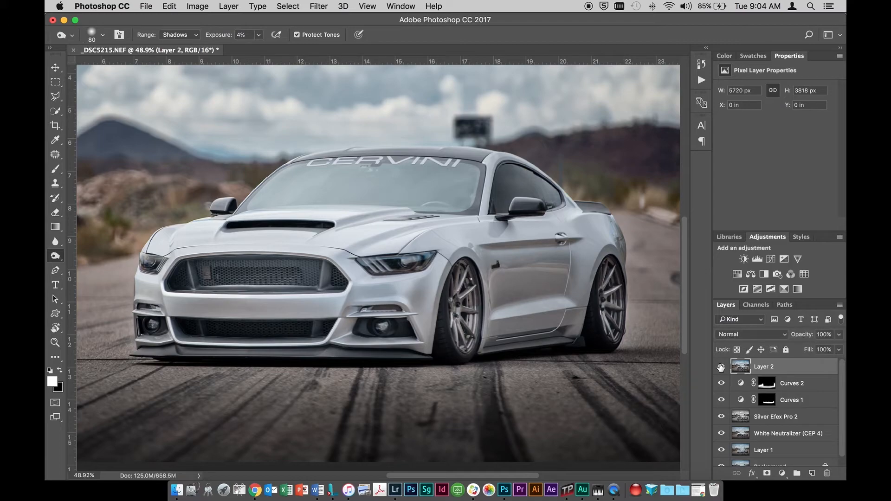
pyautogui.click(721, 367)
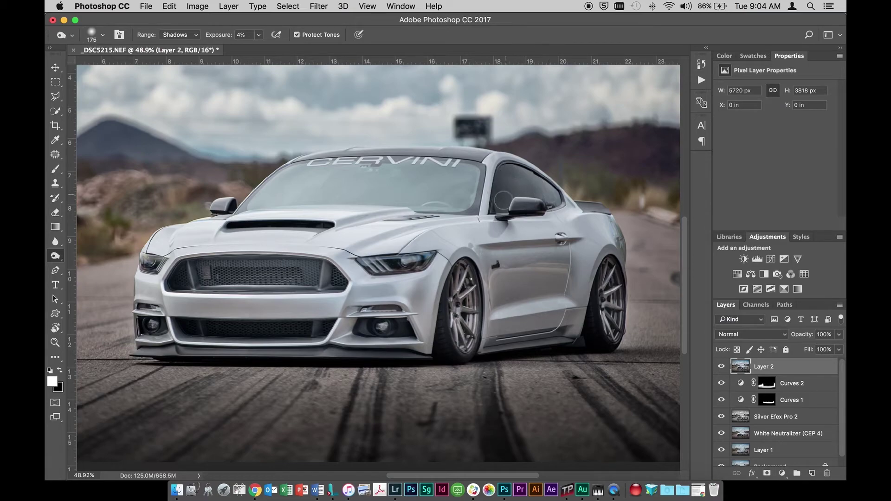
pyautogui.moveTo(64, 230)
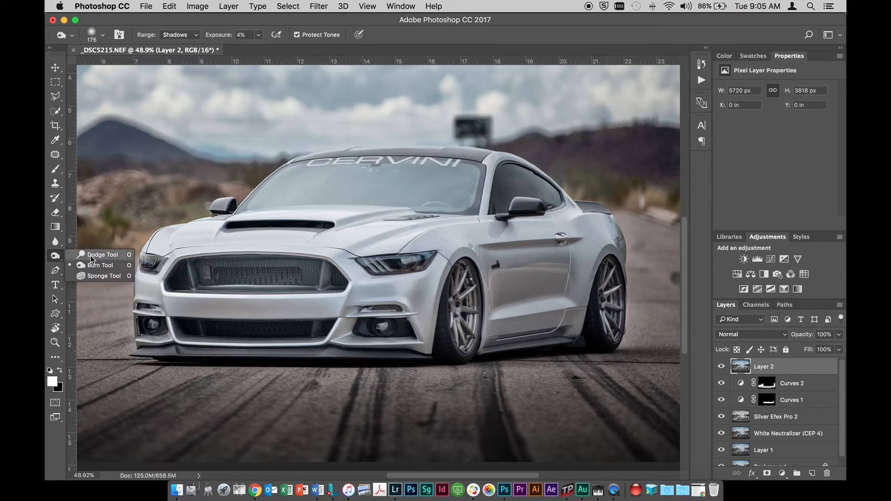
# - Dodge the car's highlights on Layer 2 at Highlights range, 4% exposure, then compare
pyautogui.click(177, 35)
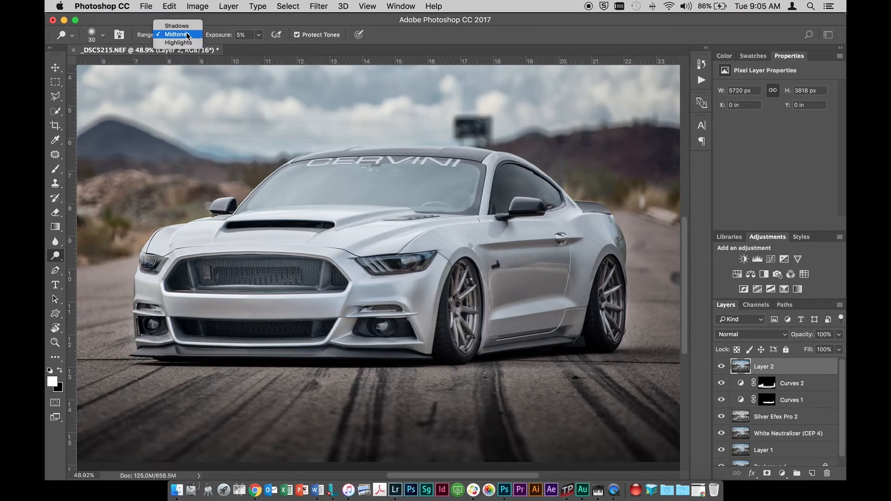
pyautogui.click(178, 42)
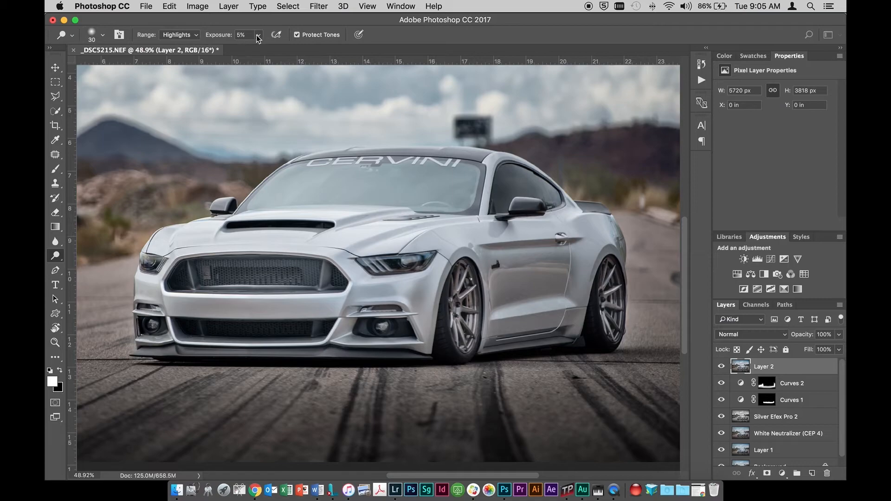
pyautogui.click(259, 35)
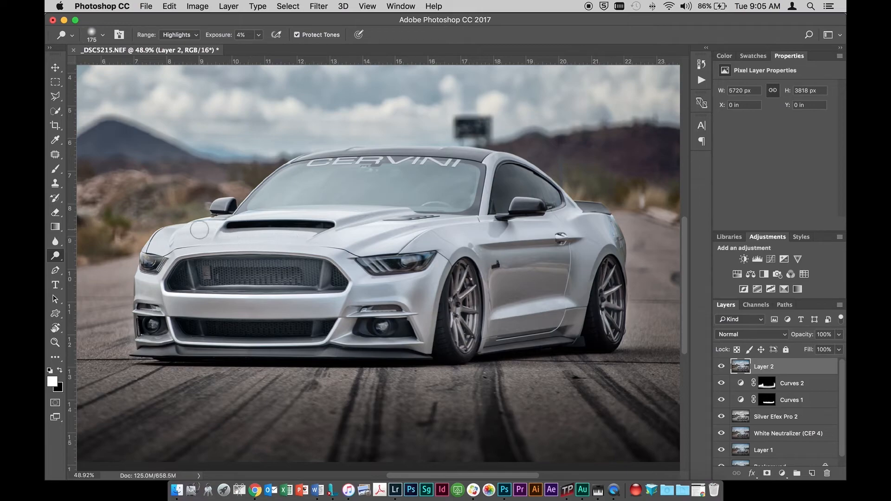
pyautogui.moveTo(338, 212)
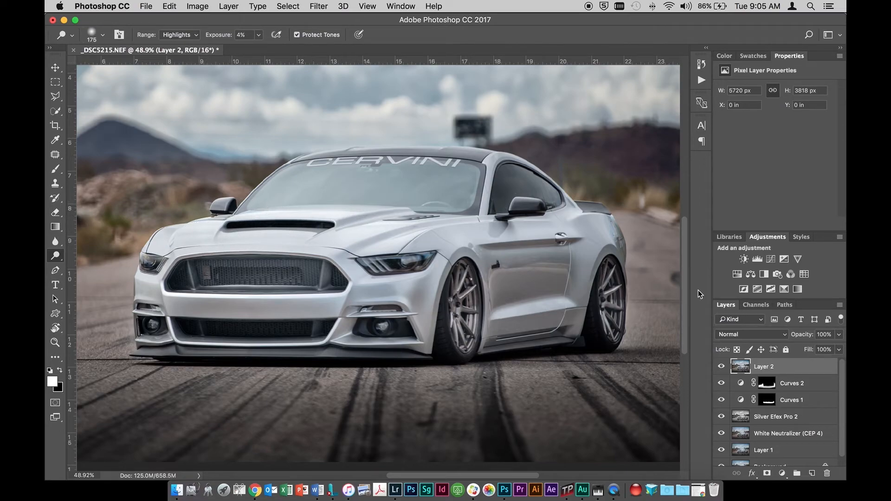
pyautogui.click(721, 366)
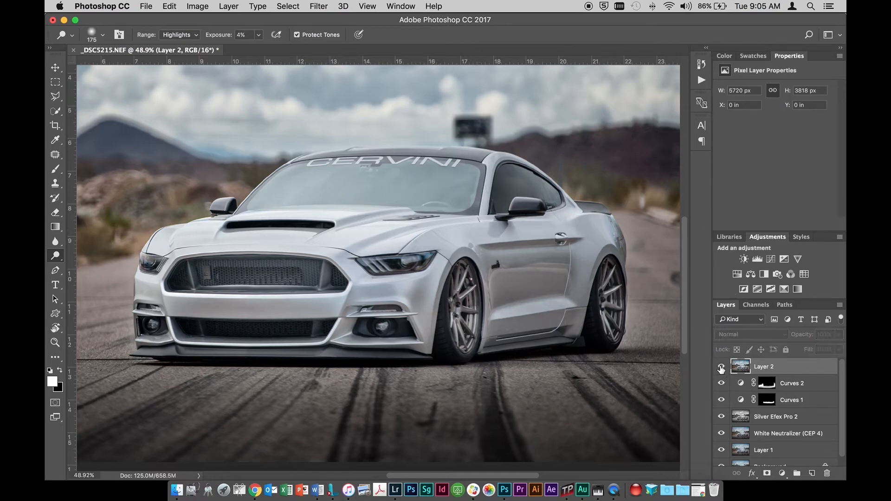
pyautogui.click(721, 368)
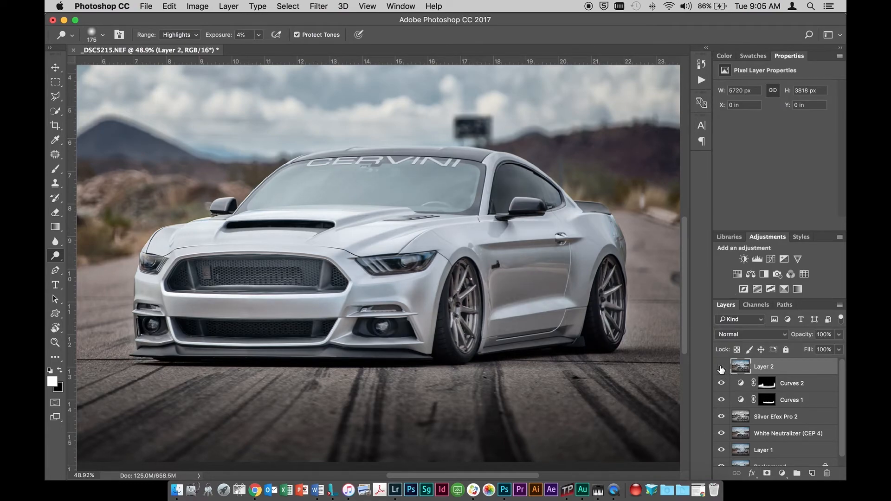
pyautogui.click(720, 367)
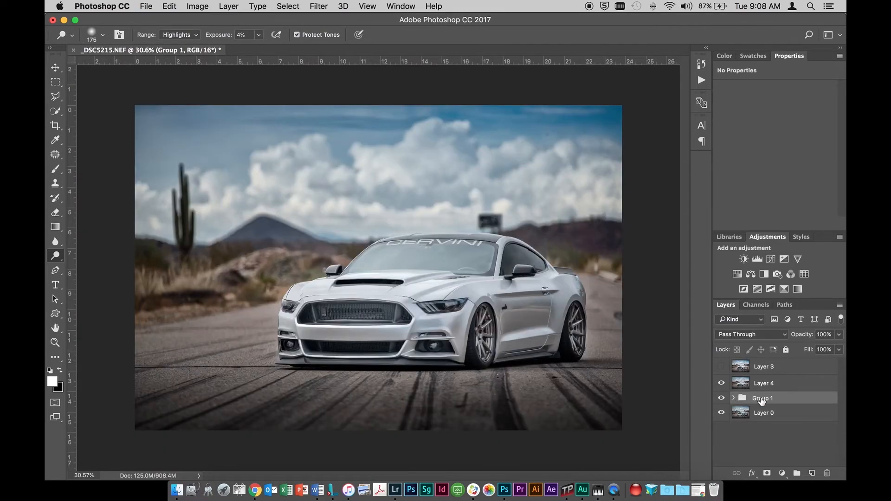
# - Toggle Group 1 and Layer 4 visibility to compare, hiding Group 1 and selecting Layer 4
pyautogui.click(734, 397)
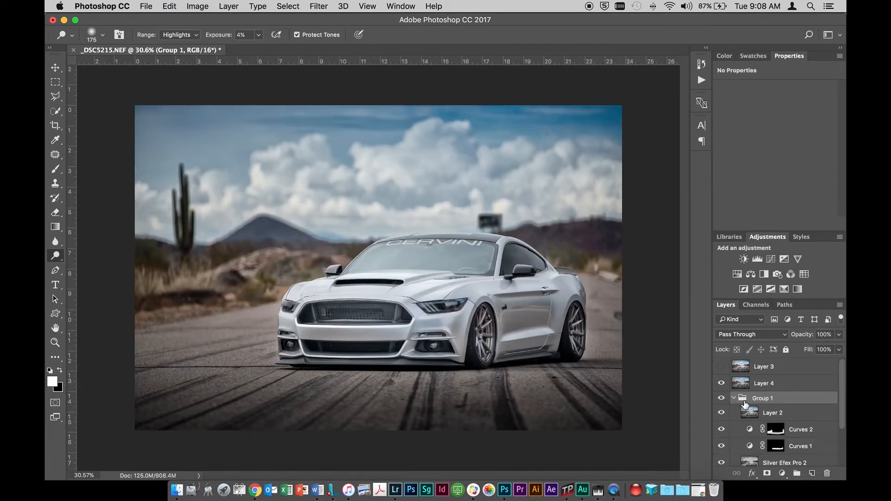
pyautogui.click(733, 398)
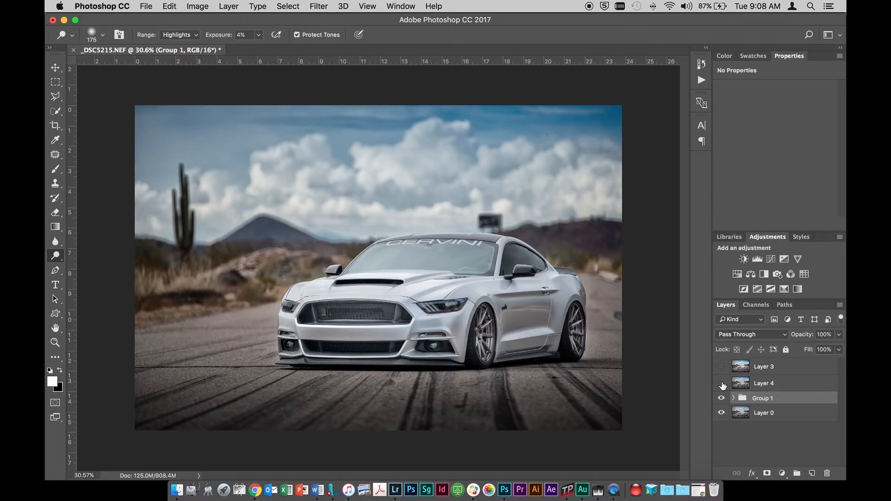
pyautogui.click(721, 398)
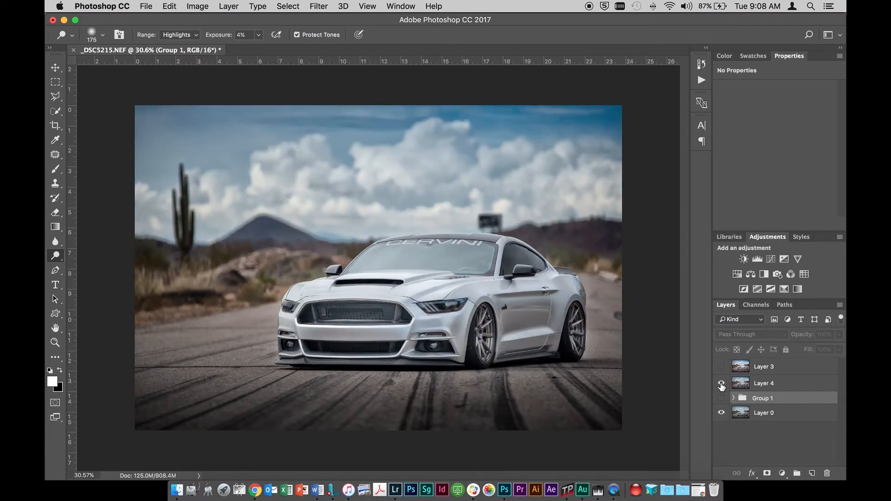
pyautogui.click(721, 383)
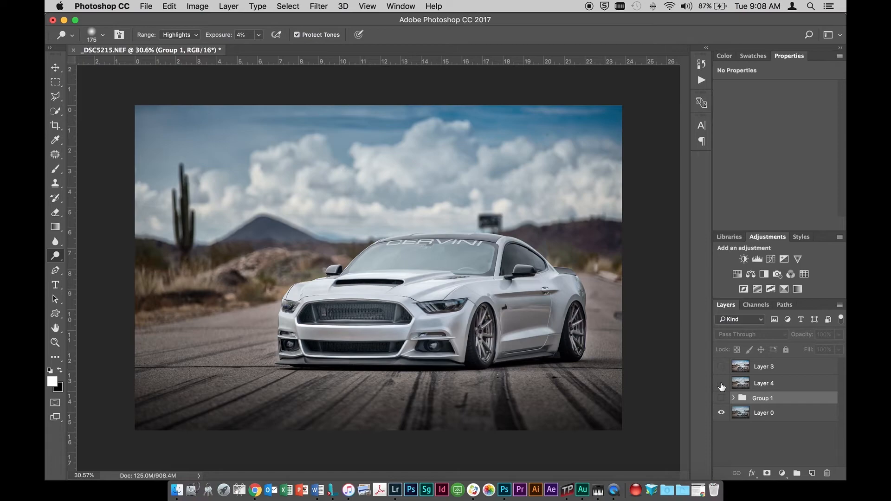
pyautogui.click(721, 383)
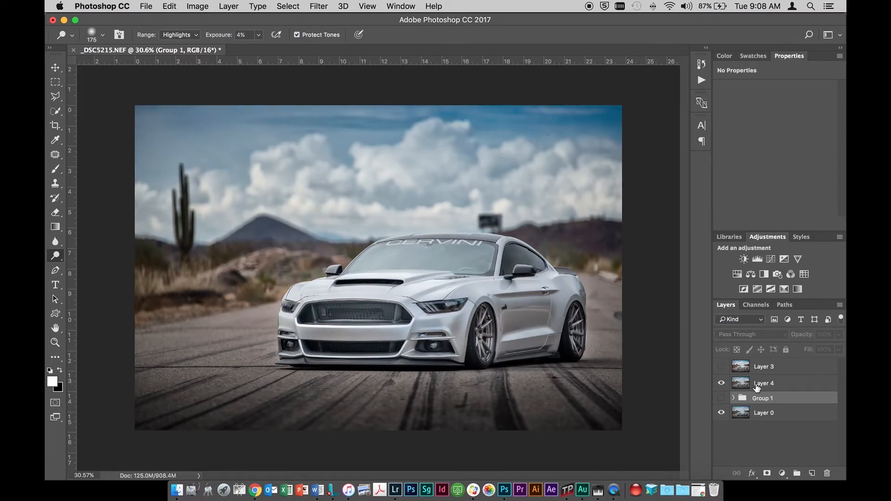
pyautogui.click(763, 383)
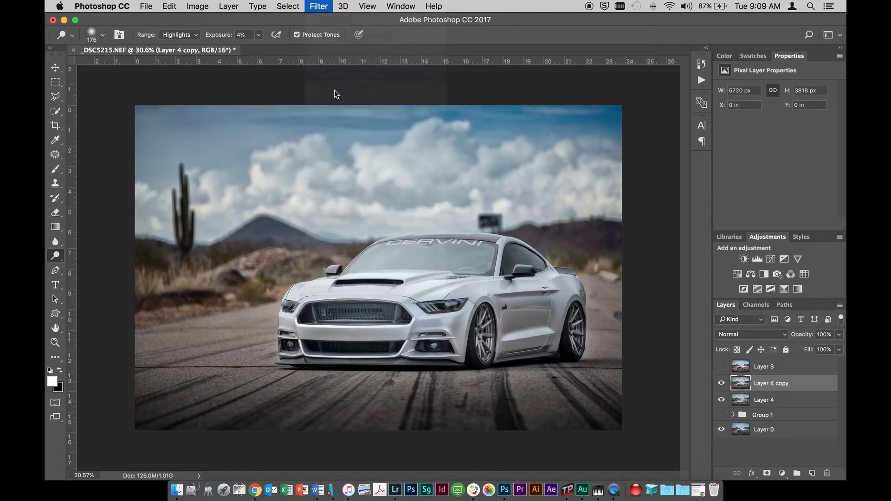
# - Add a Camera Raw radial filter on the car: Temperature +5, Exposure +0.25, Highlights −30, Shadows +14, Clarity +7
pyautogui.click(318, 6)
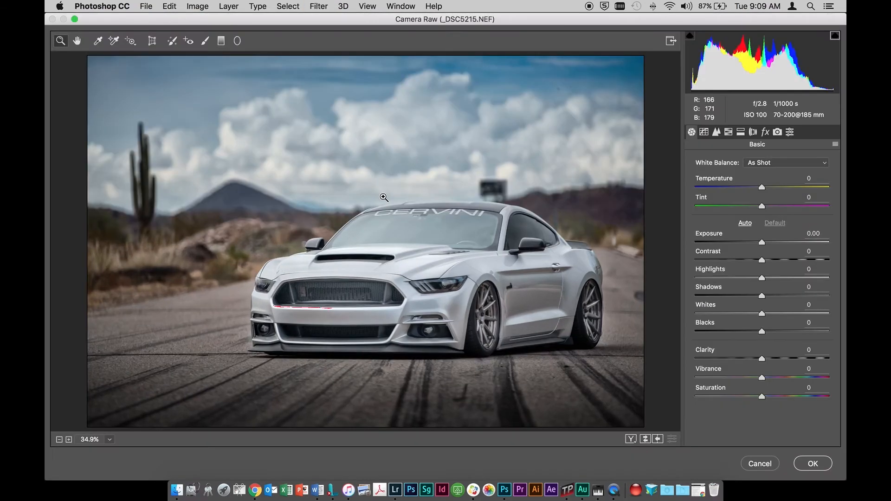
pyautogui.moveTo(797, 102)
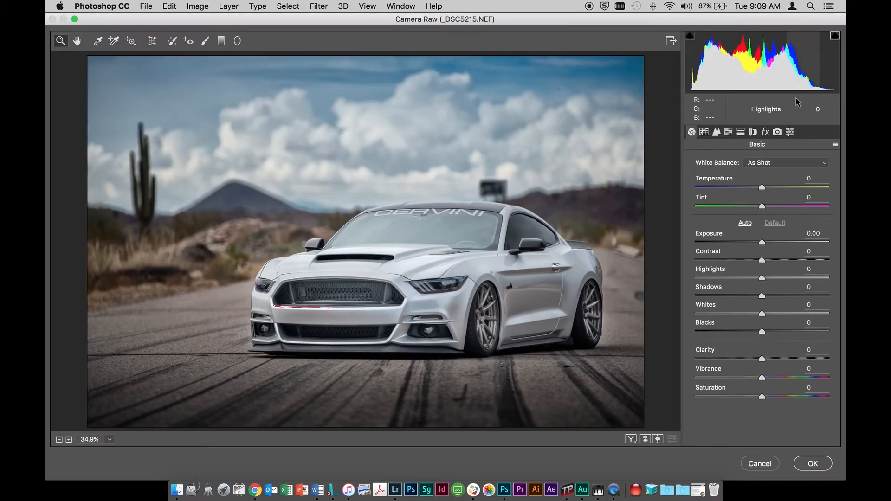
pyautogui.click(238, 40)
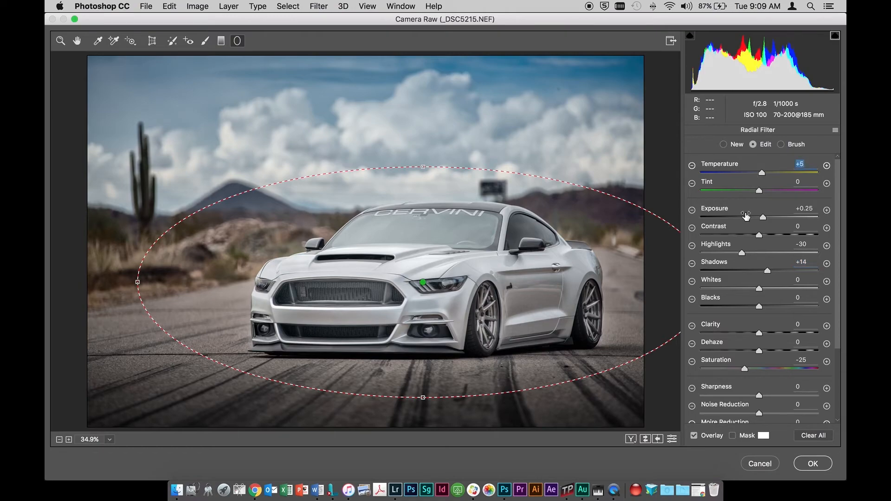
pyautogui.scroll(-3)
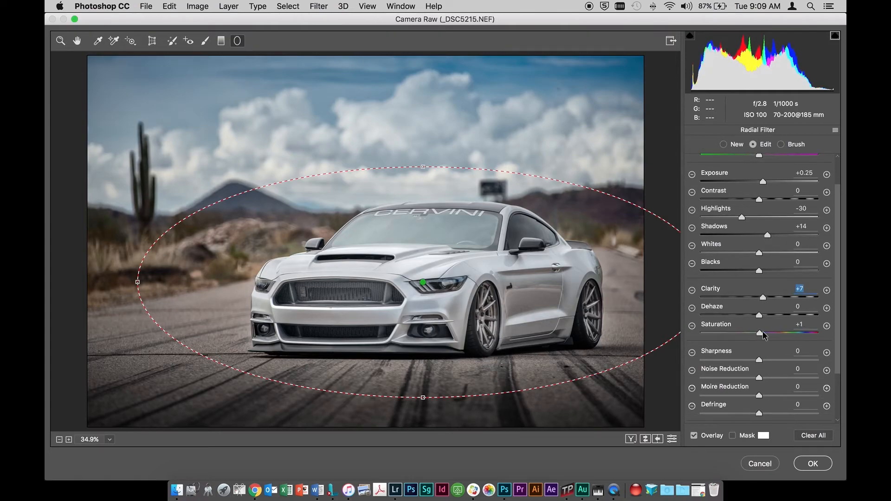
pyautogui.scroll(-3)
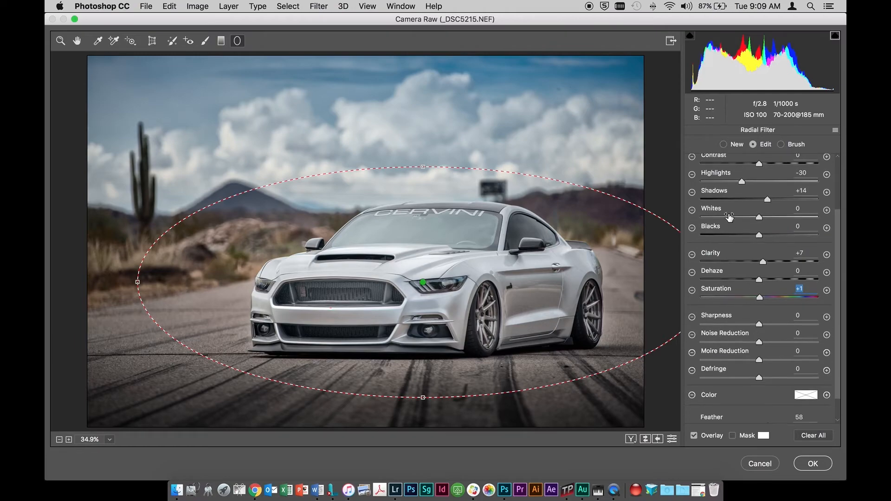
pyautogui.scroll(3)
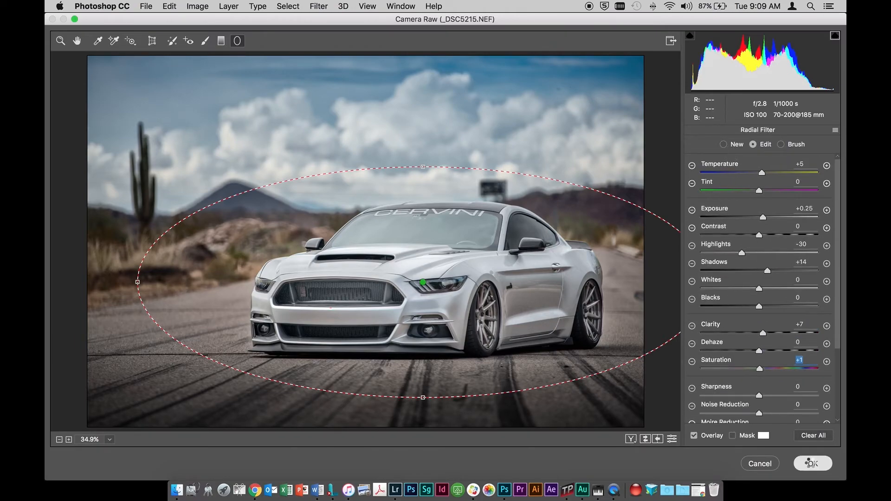
pyautogui.click(811, 462)
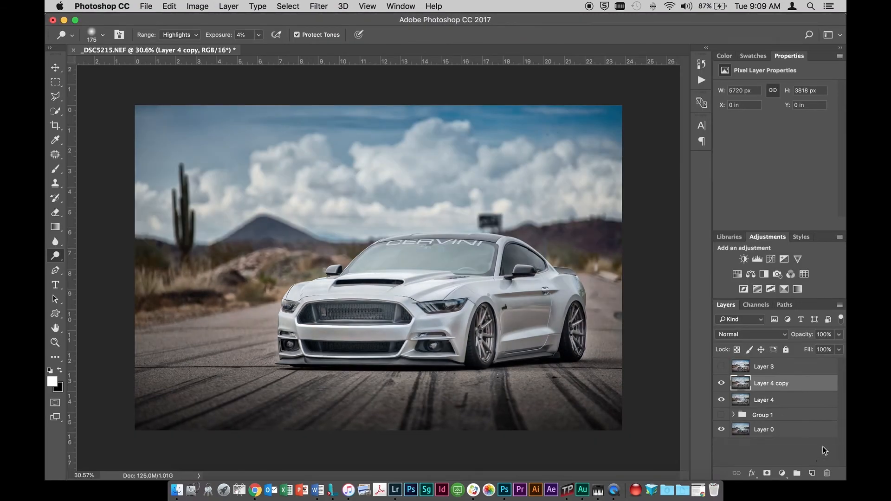
pyautogui.moveTo(763, 410)
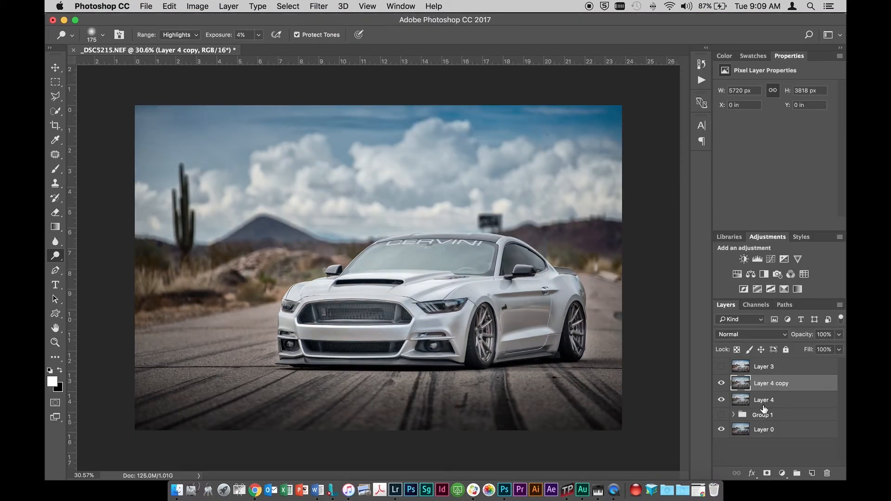
# - Hide and reshow Layer 4 copy to compare the radial adjustment before and after
pyautogui.click(721, 382)
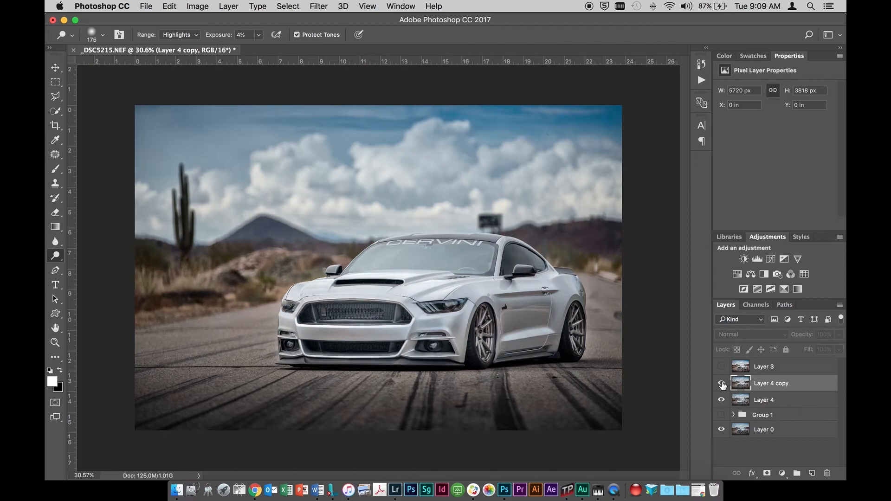
pyautogui.click(721, 382)
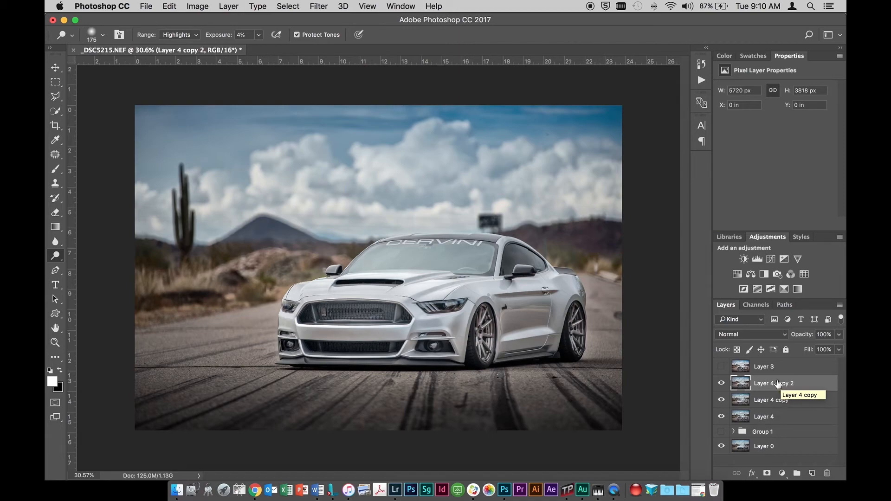
# - Apply a small-radius High Pass filter to Layer 4 copy 2, leaving a grey edge map
pyautogui.click(773, 382)
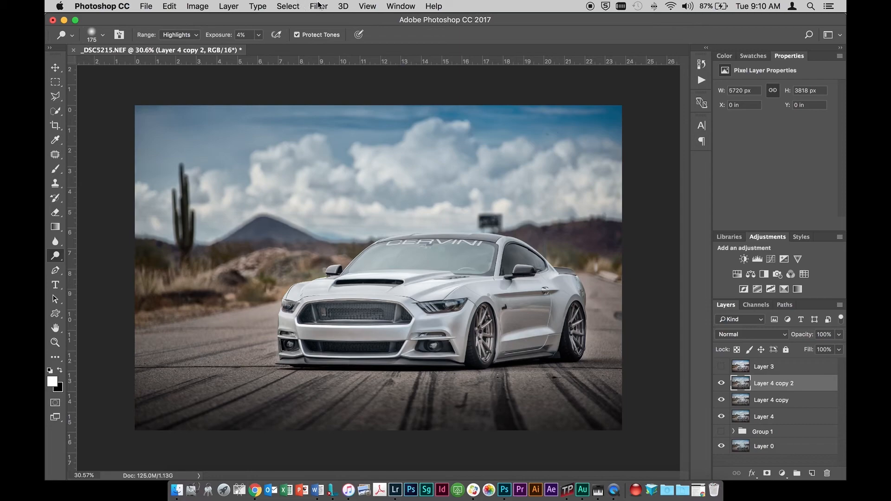
pyautogui.click(318, 6)
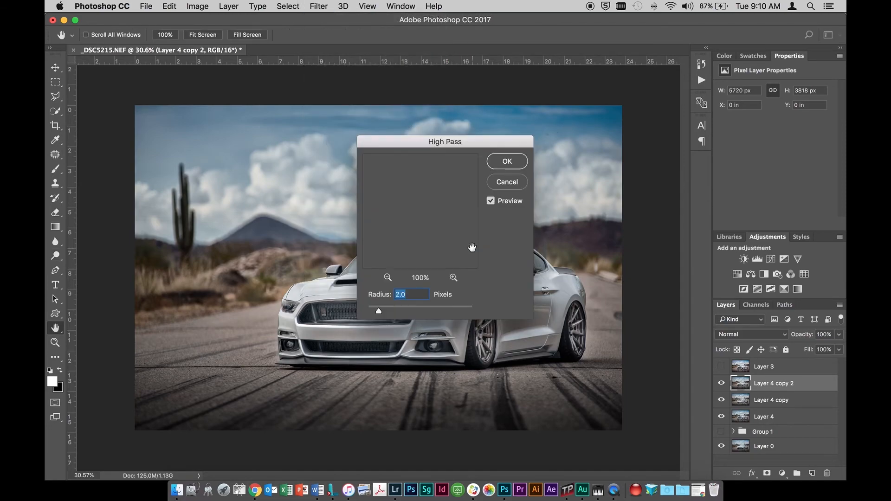
pyautogui.click(505, 161)
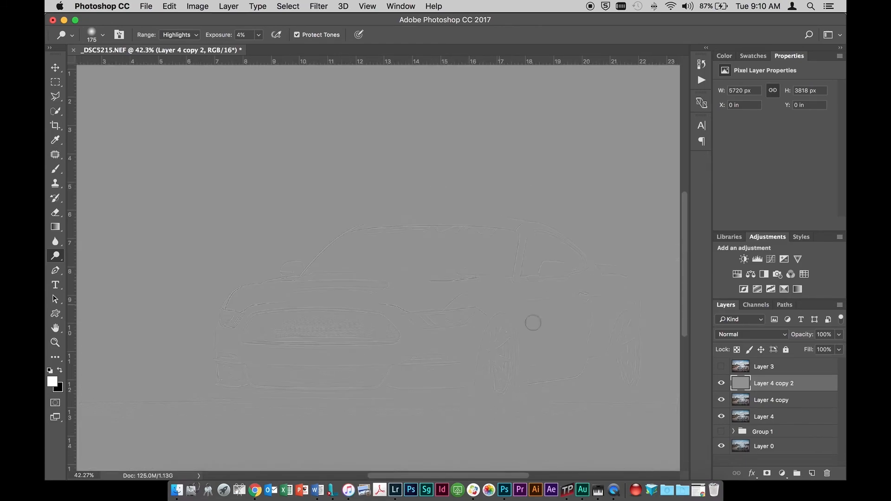
# - Set Layer 4 copy 2's blend mode to Soft Light
pyautogui.click(750, 334)
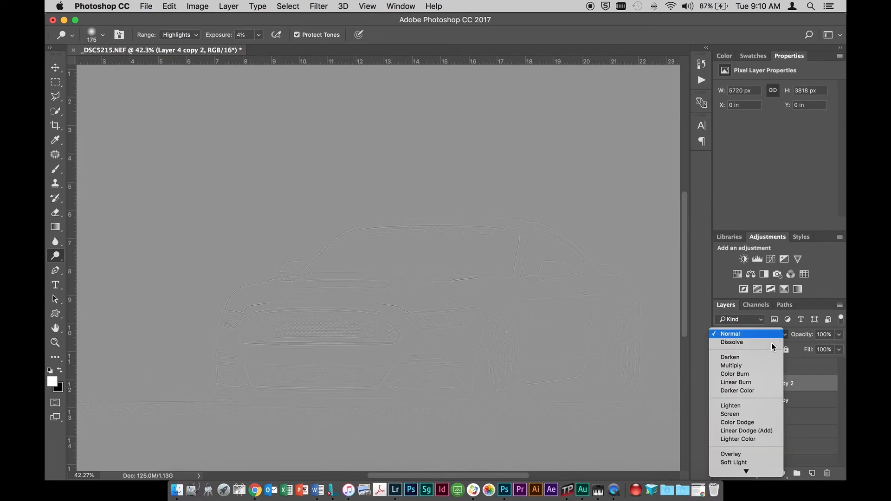
pyautogui.moveTo(741, 422)
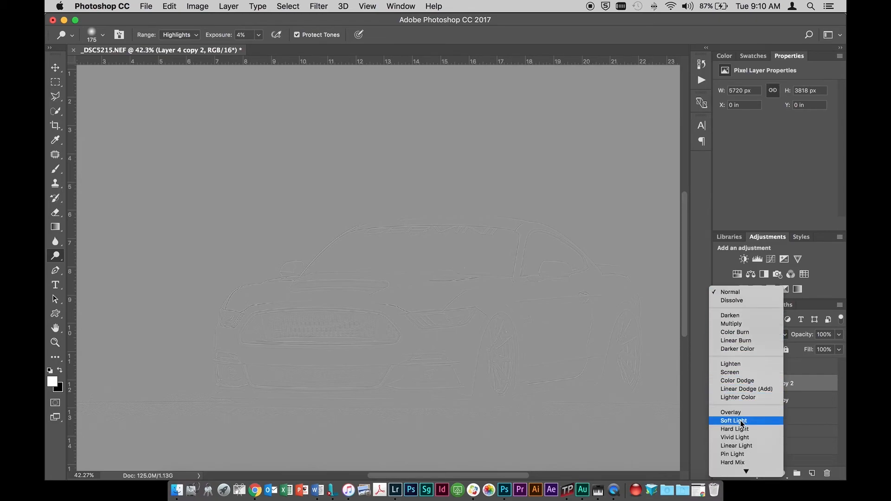
pyautogui.moveTo(735, 437)
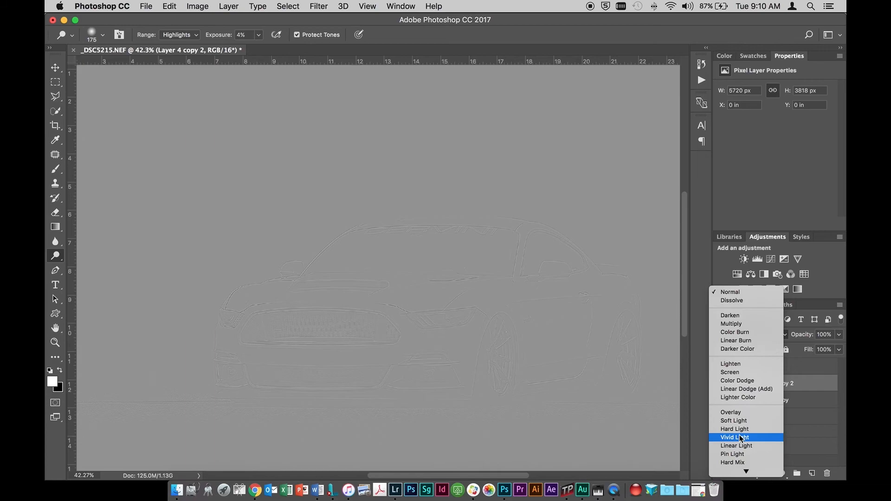
pyautogui.moveTo(733, 421)
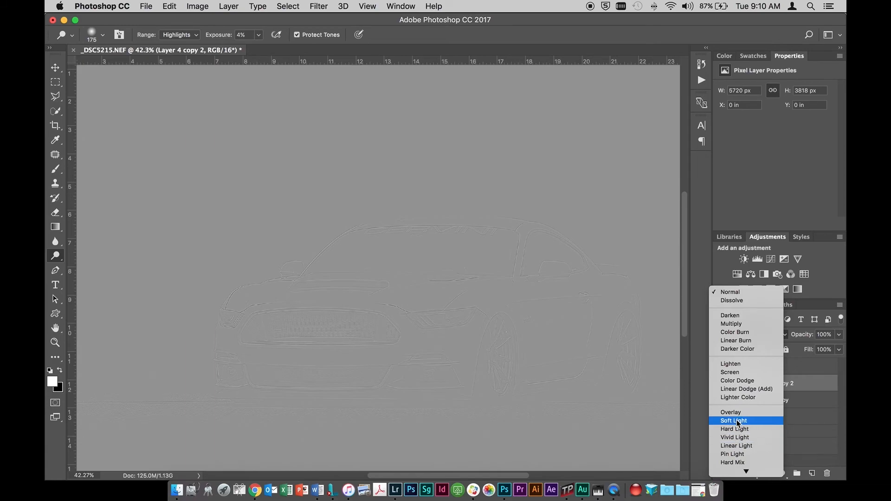
pyautogui.moveTo(734, 437)
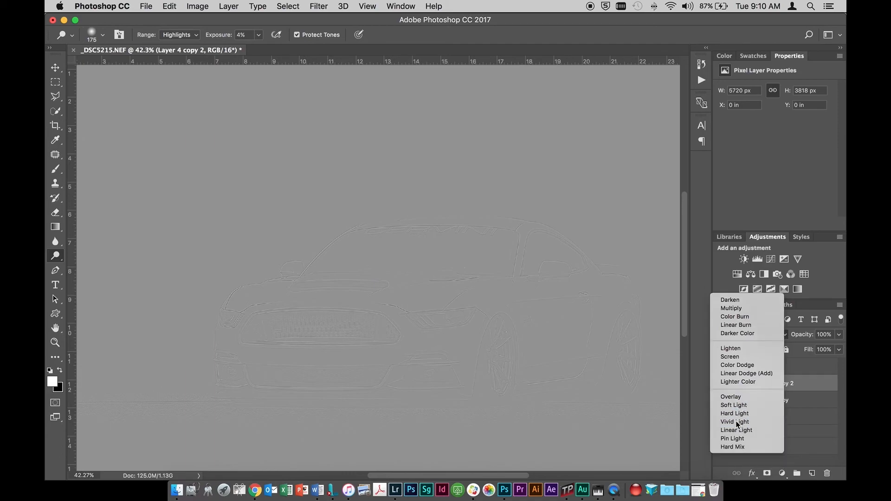
pyautogui.click(732, 405)
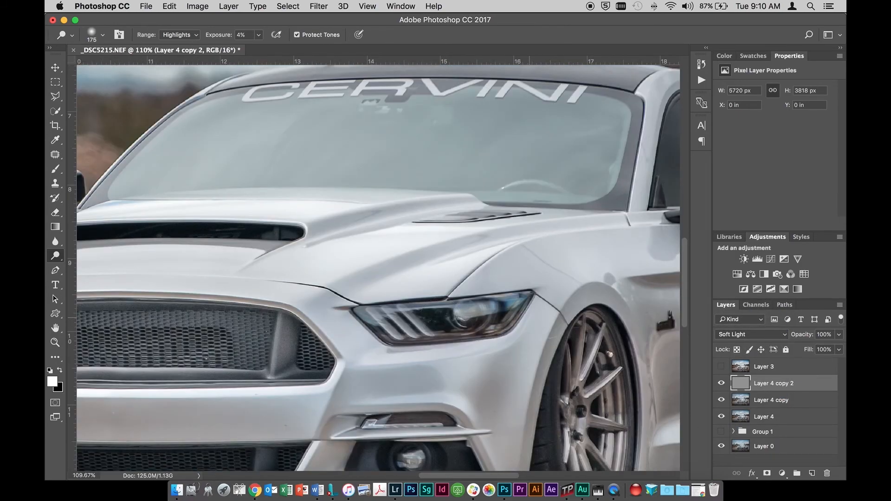
# - Compare the sharpening layer on and off, then switch its blend mode to Vivid Light
pyautogui.click(721, 385)
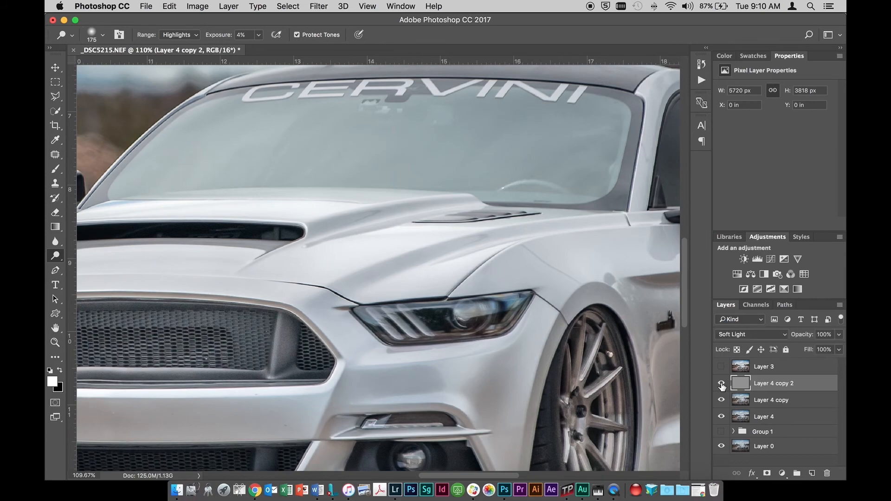
pyautogui.click(721, 387)
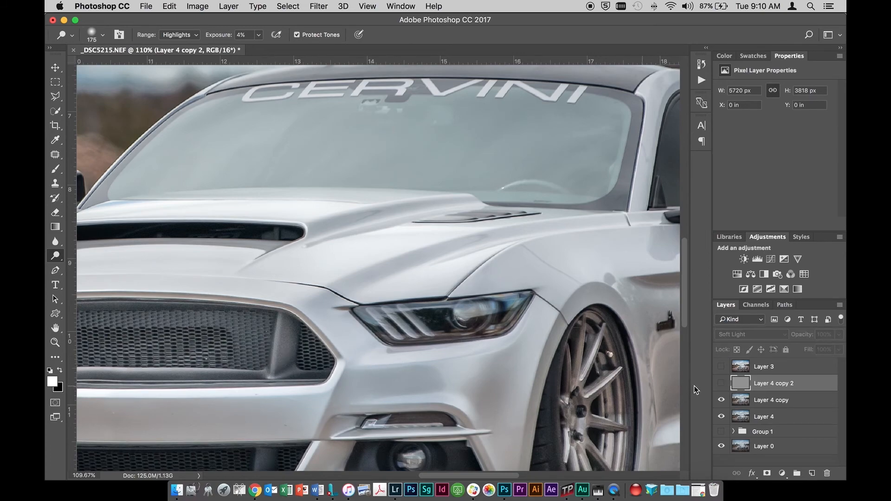
pyautogui.click(721, 386)
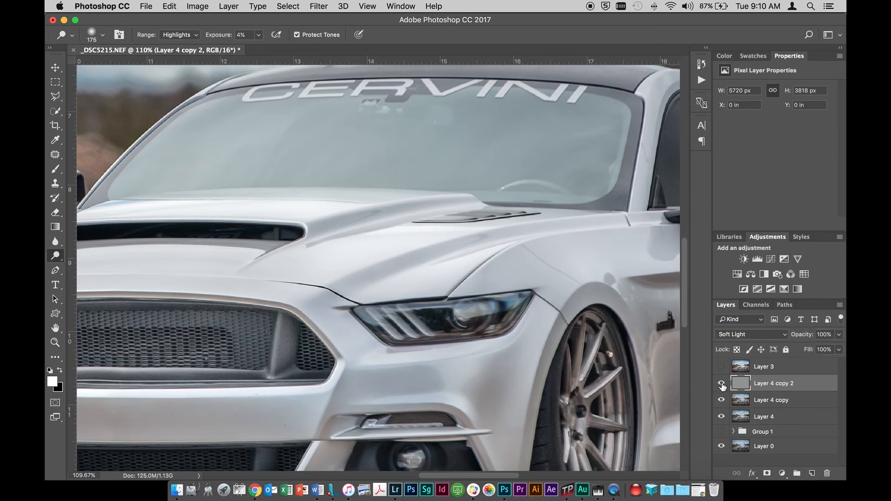
pyautogui.click(750, 334)
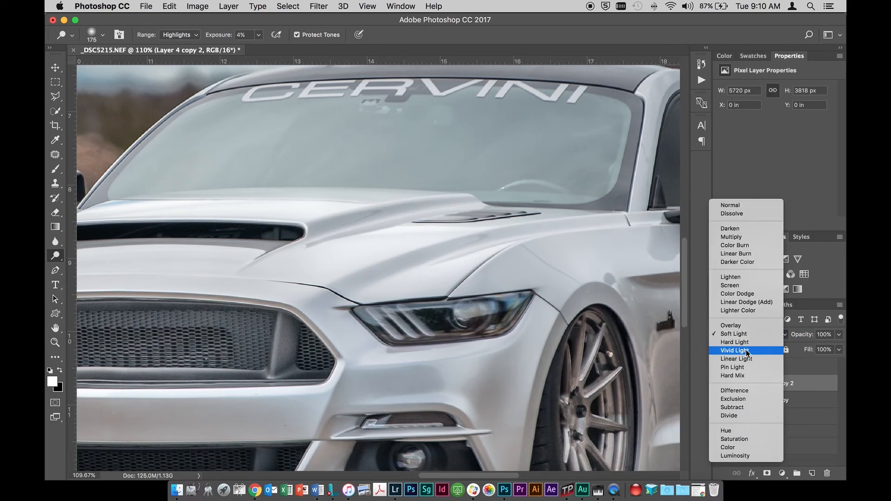
pyautogui.click(734, 349)
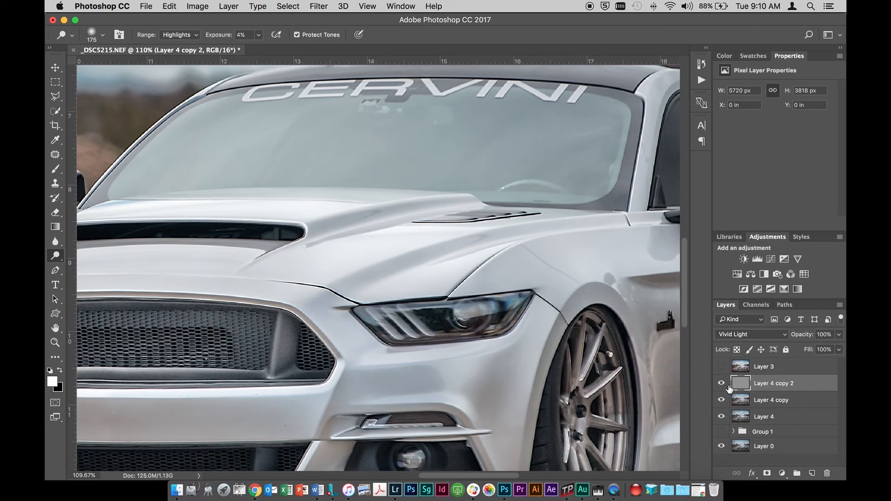
# - Toggle the Vivid Light sharpening layer to compare, then return to the Lightroom catalogue
pyautogui.click(721, 383)
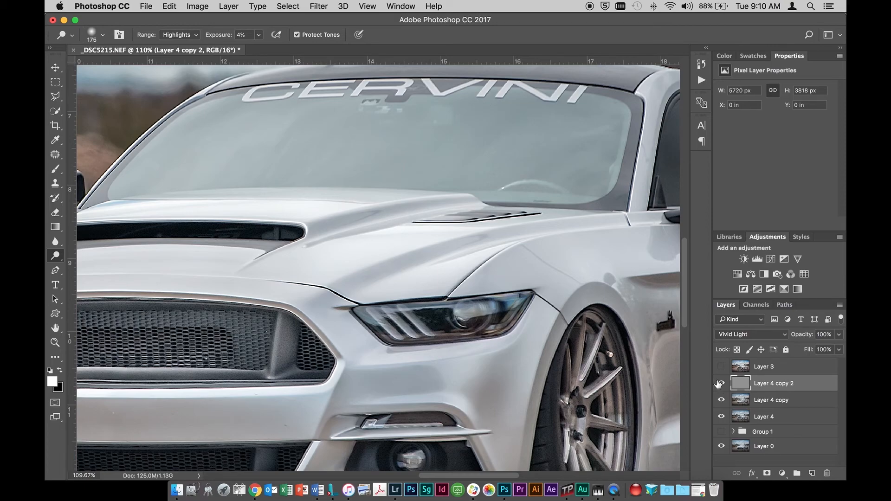
pyautogui.click(721, 383)
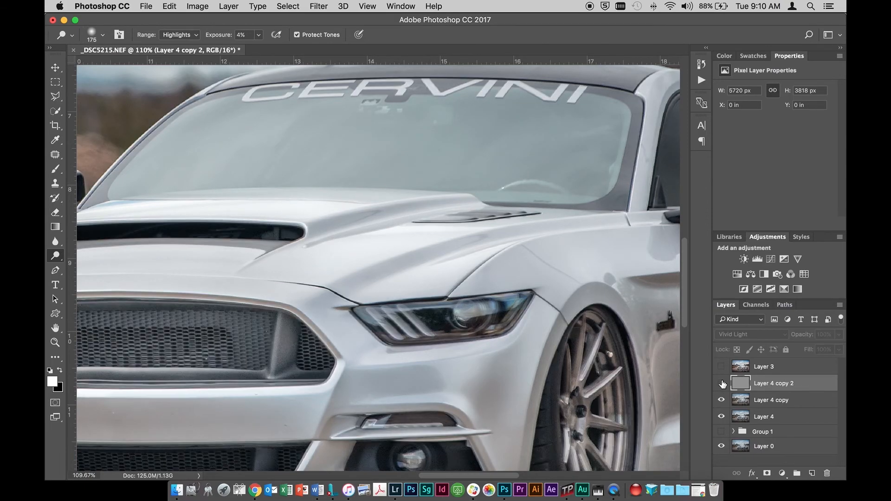
pyautogui.click(721, 384)
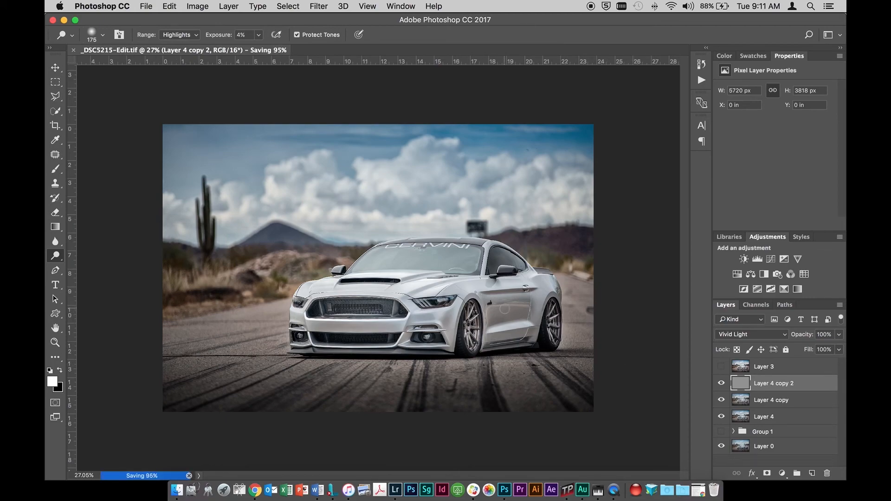
pyautogui.click(395, 490)
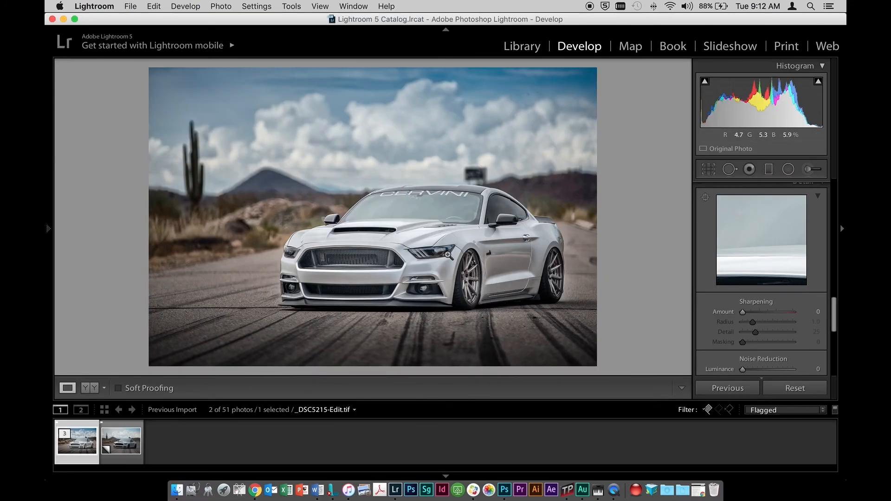
pyautogui.moveTo(432, 191)
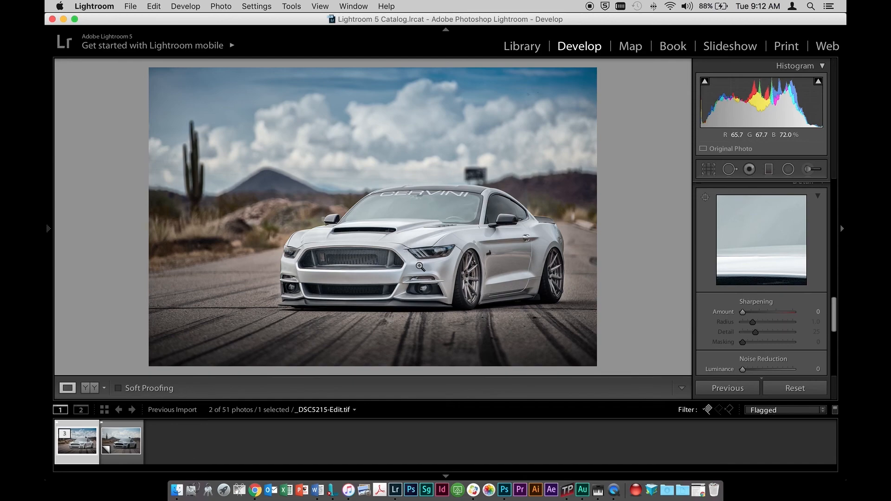
pyautogui.moveTo(367, 279)
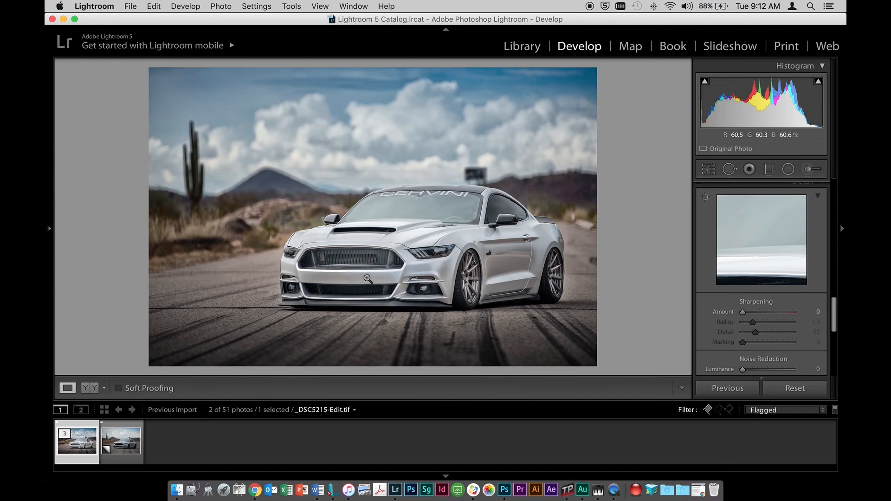
pyautogui.moveTo(343, 255)
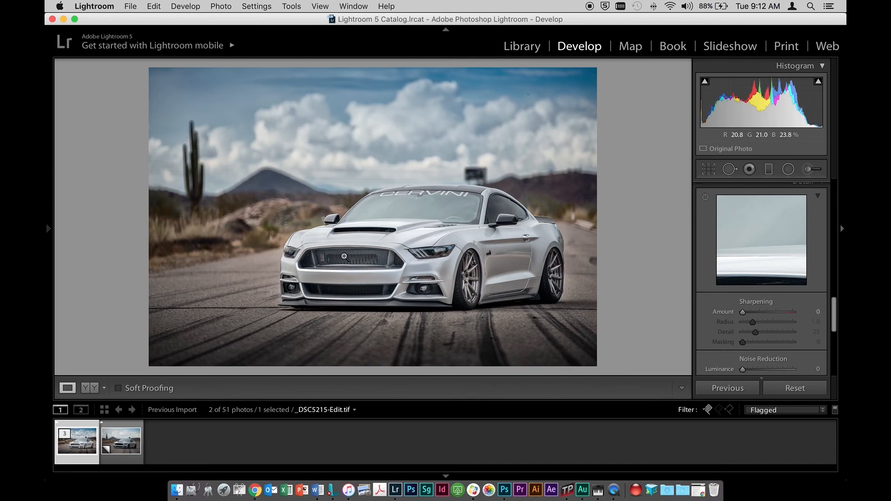
pyautogui.moveTo(375, 290)
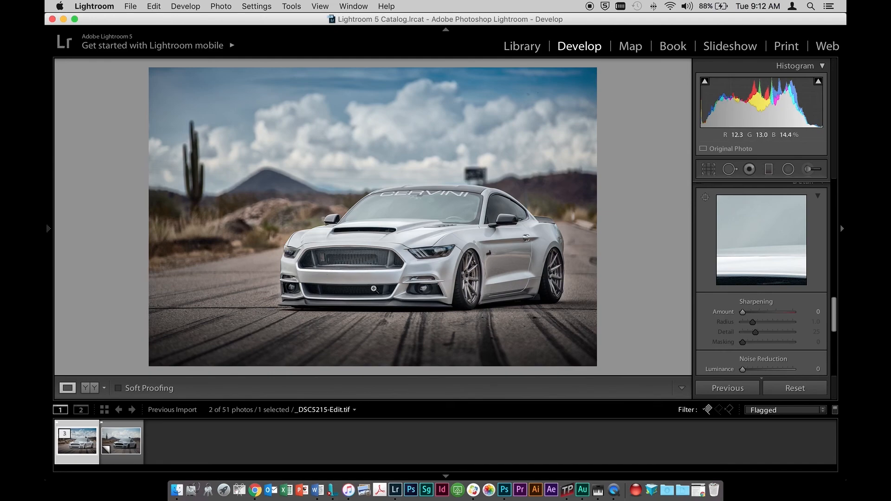
pyautogui.moveTo(375, 289)
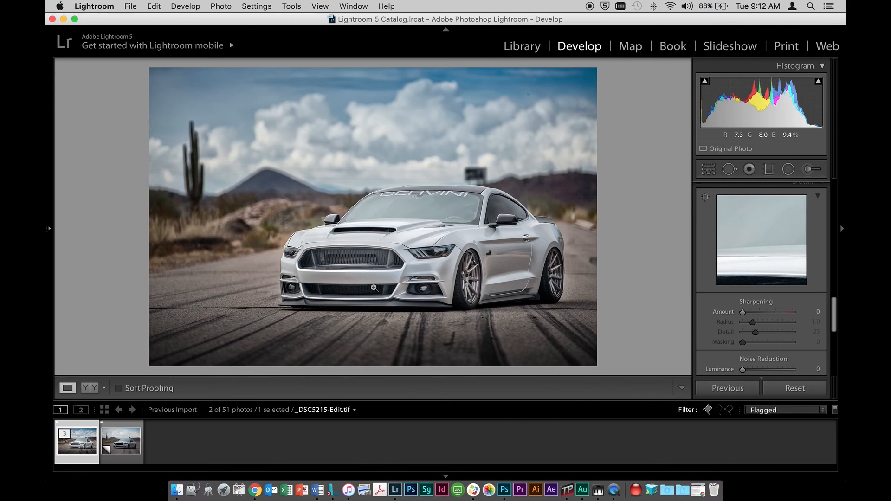
pyautogui.moveTo(408, 306)
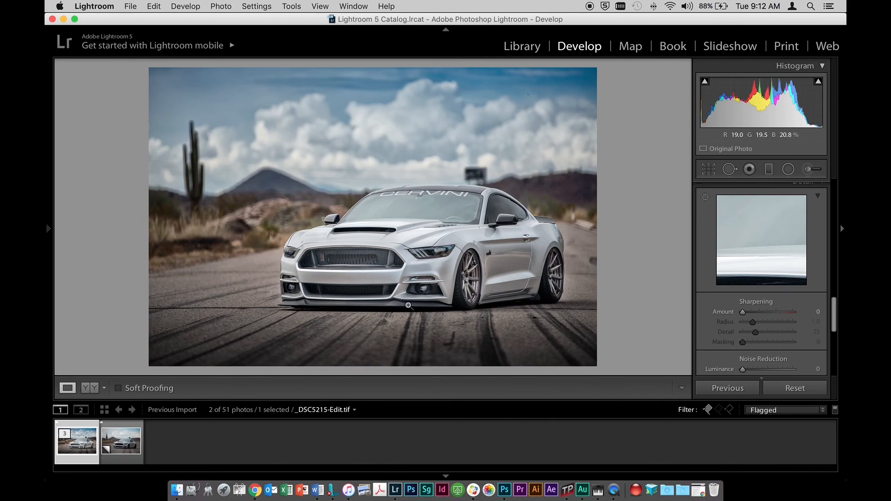
pyautogui.moveTo(533, 347)
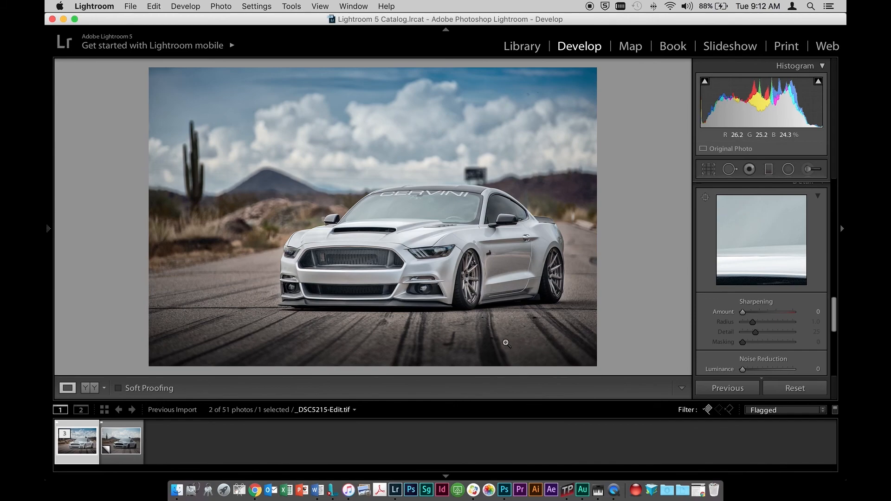
pyautogui.moveTo(493, 344)
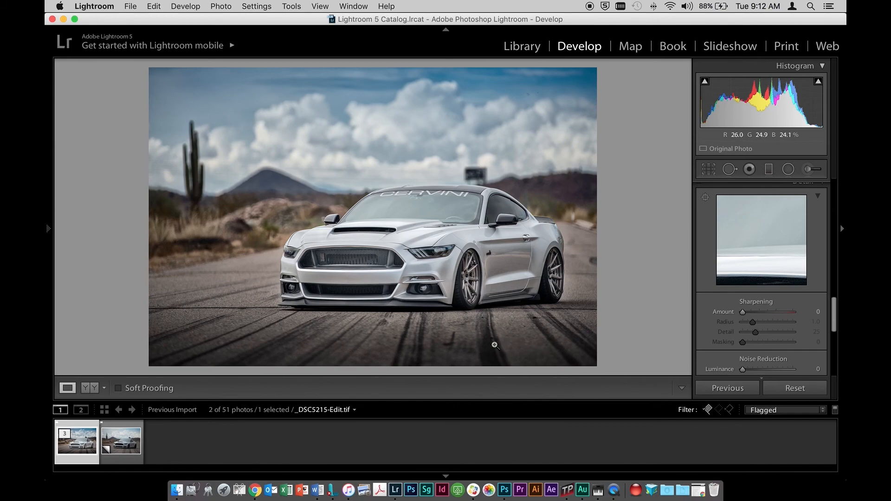
# - Select the original _DSC5215.NEF Copy 1 thumbnail in the Lightroom filmstrip
pyautogui.click(120, 443)
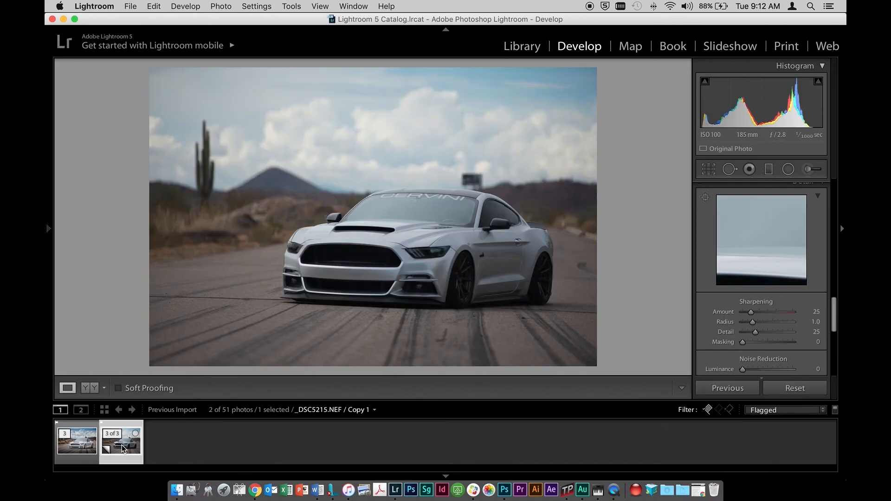
# - Select the retouched _DSC5215-Edit.tif thumbnail in the filmstrip again
pyautogui.click(77, 441)
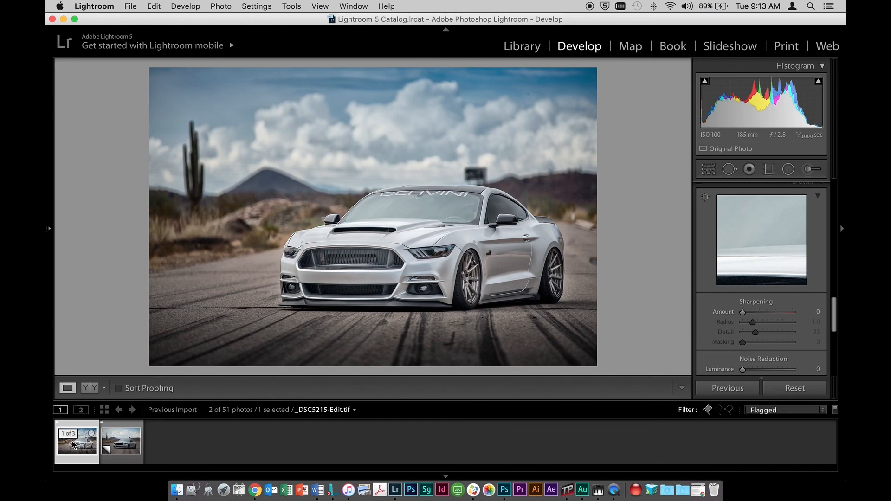
pyautogui.moveTo(76, 443)
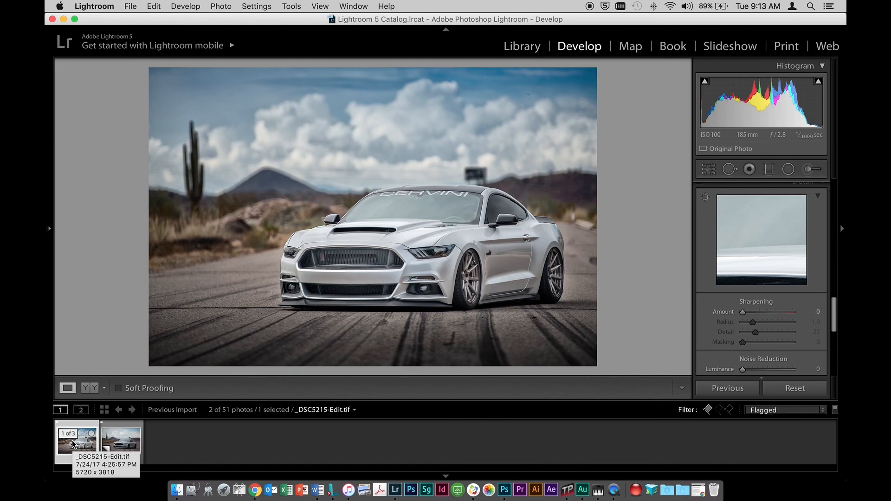